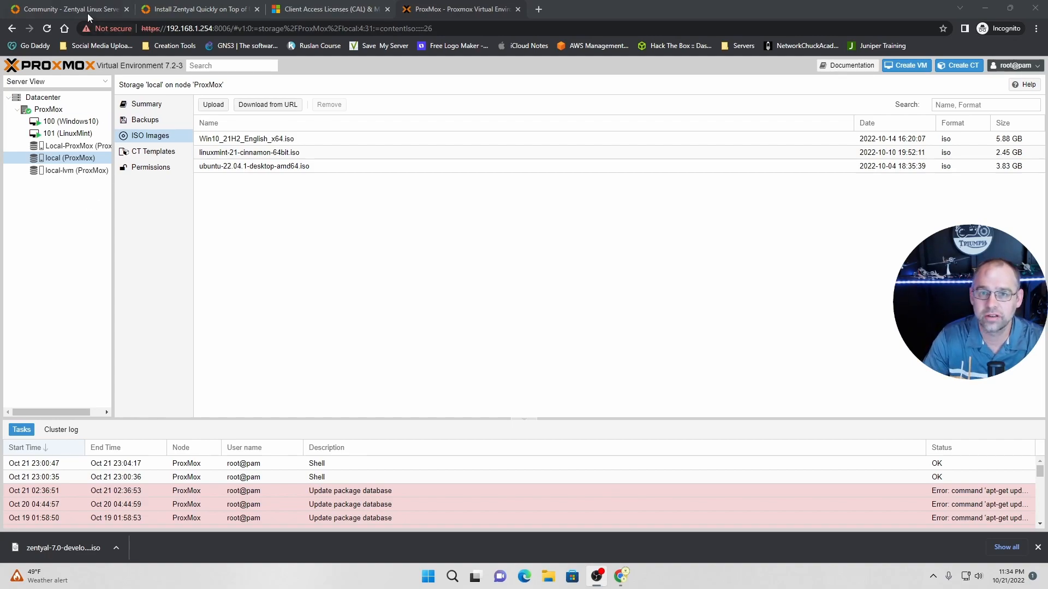
Switch Chrome to the 'Community - Zentyal Linux Server' tab
left_click(67, 9)
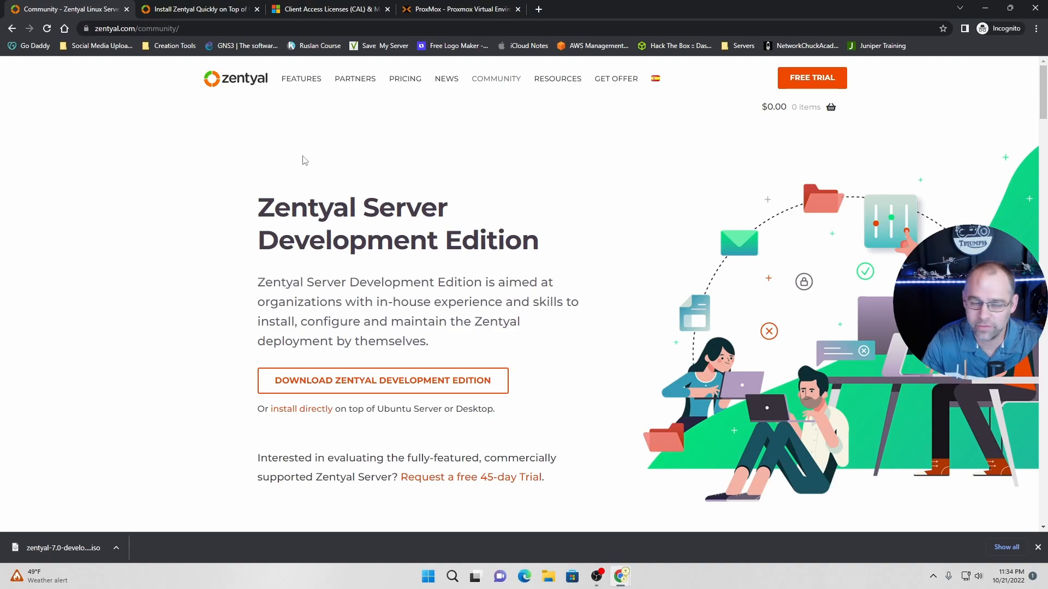
mouse_move(242, 92)
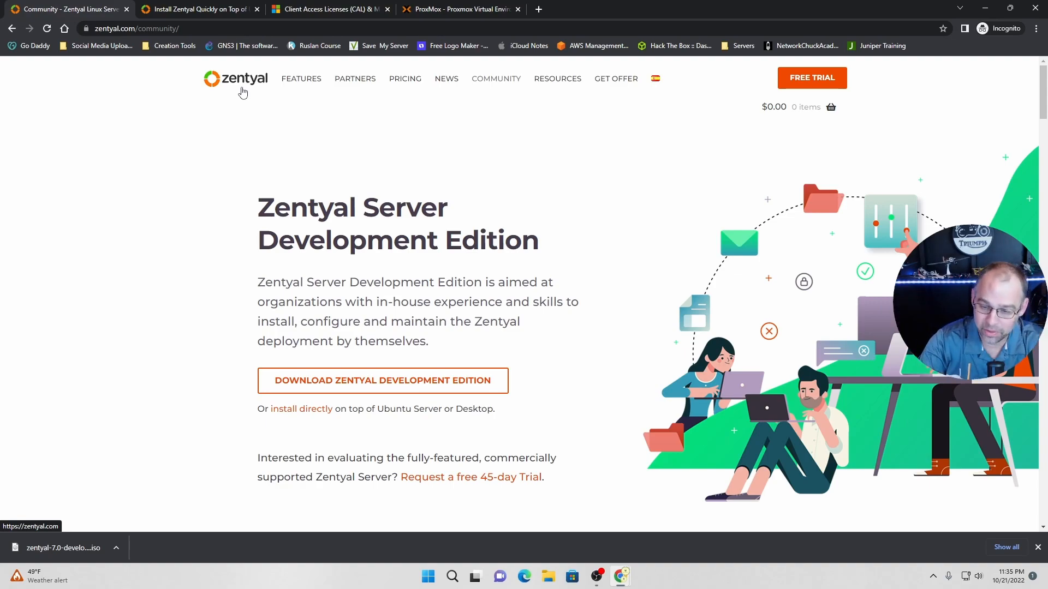
mouse_move(128, 166)
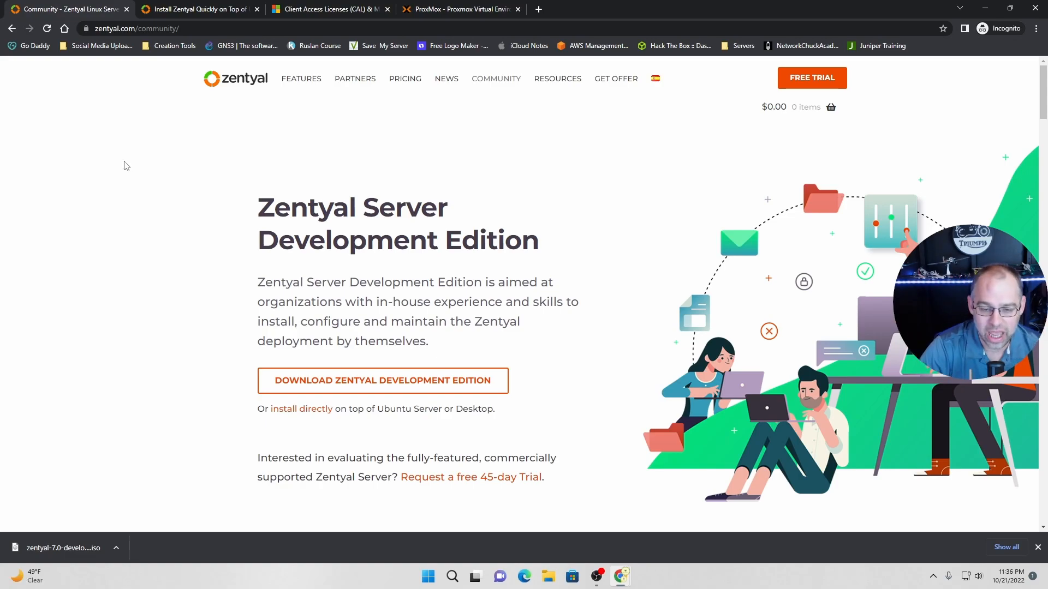
left_click(327, 9)
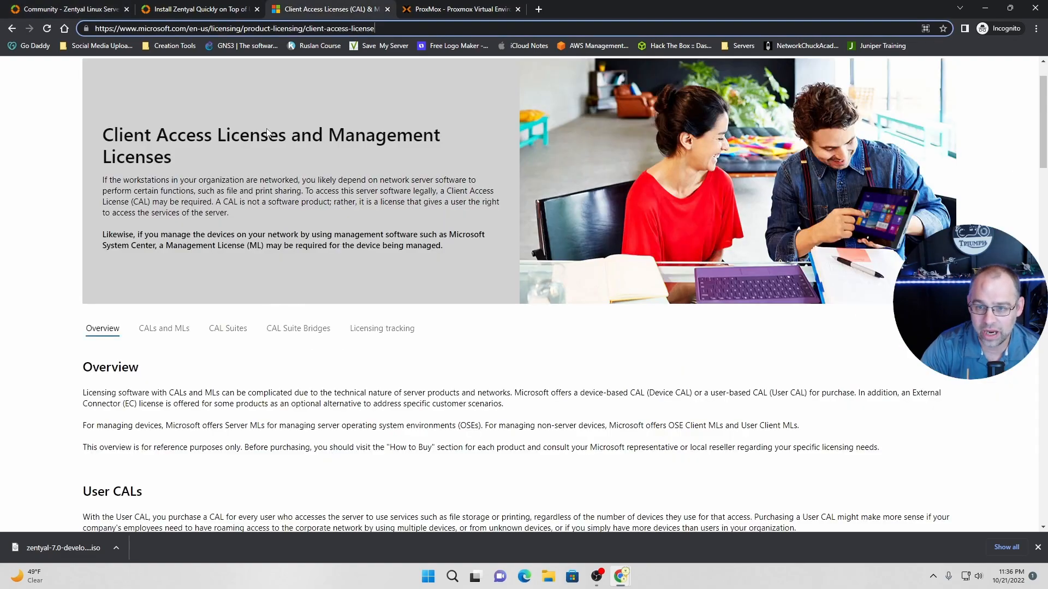
scroll("down", 3)
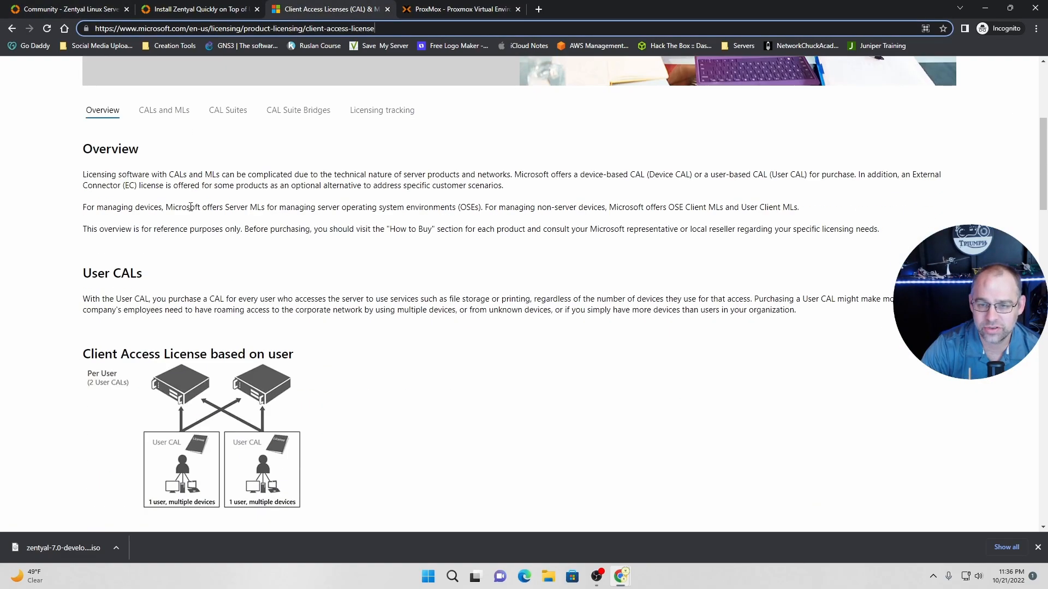
scroll("down", 3)
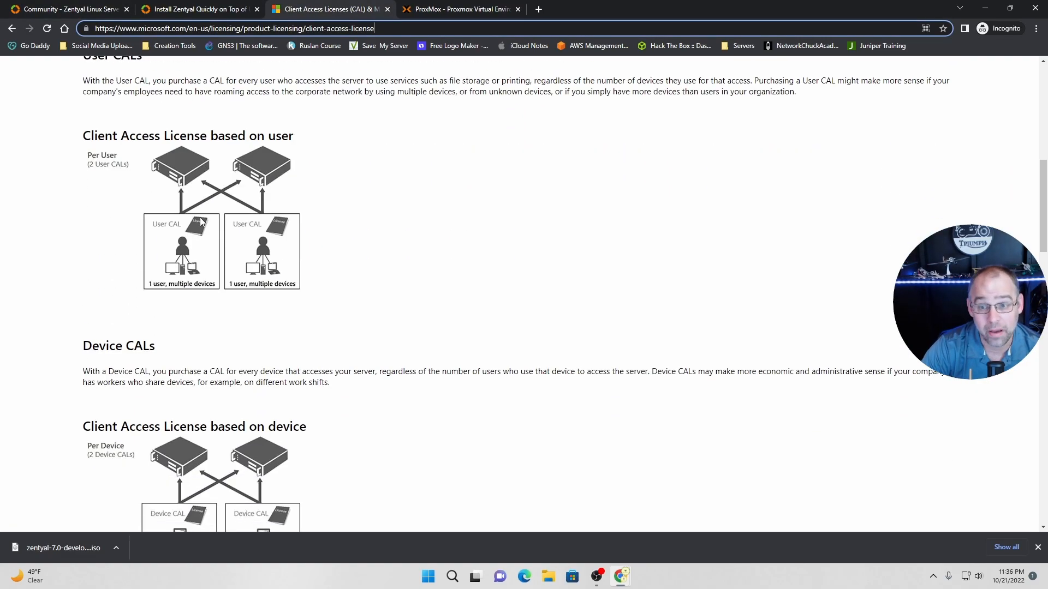
scroll("down", 3)
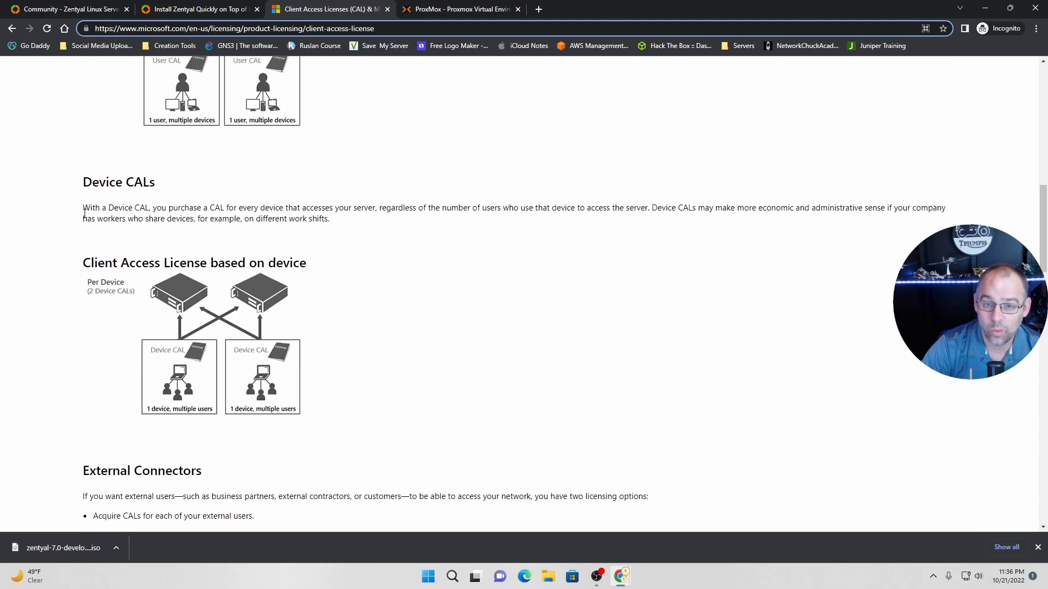
double_click(115, 207)
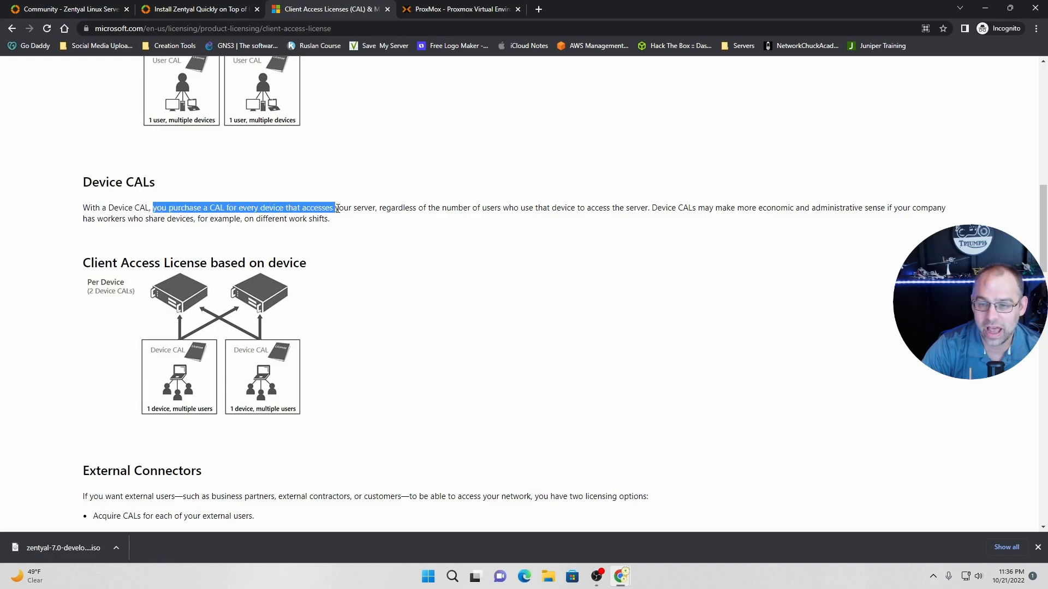
left_click(184, 138)
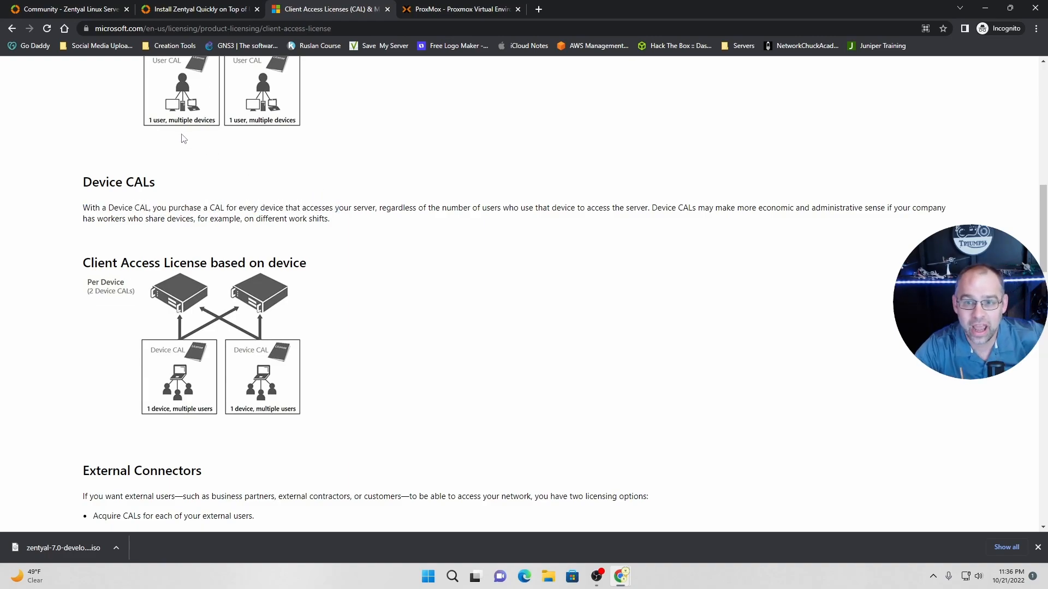
scroll("up", 3)
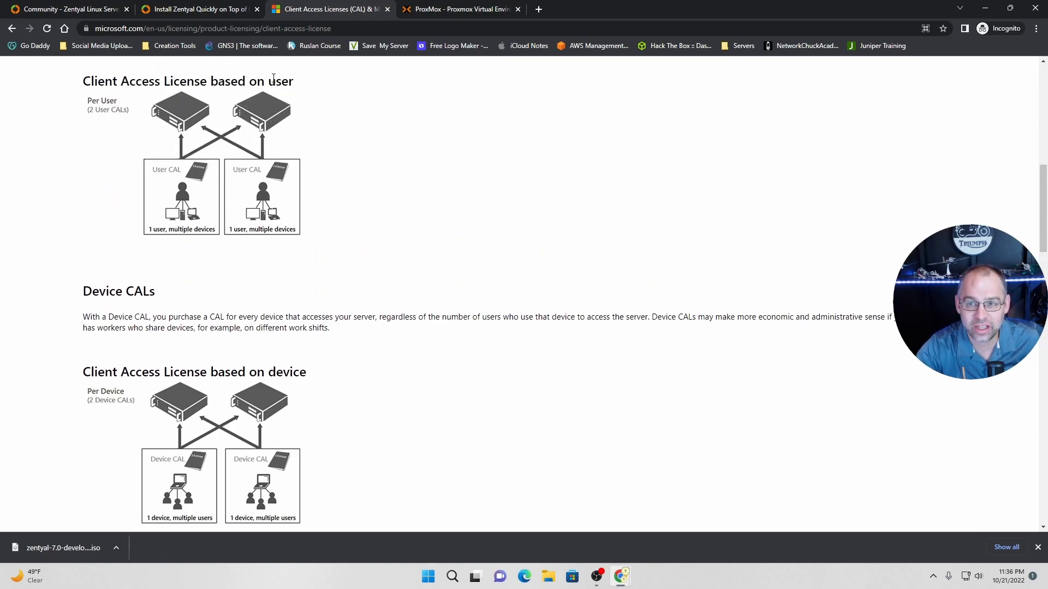
mouse_move(97, 112)
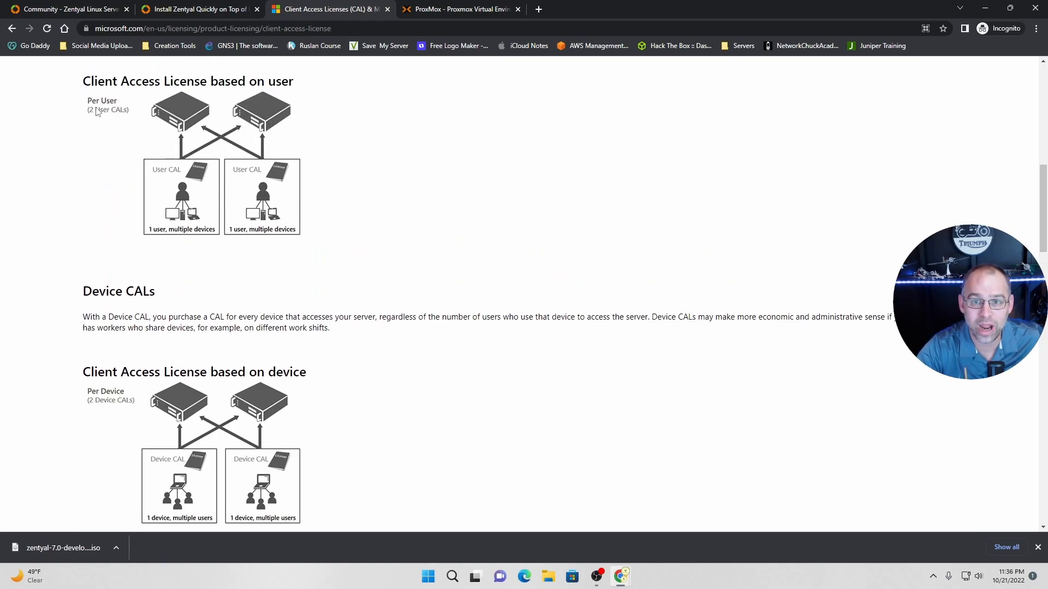
mouse_move(300, 144)
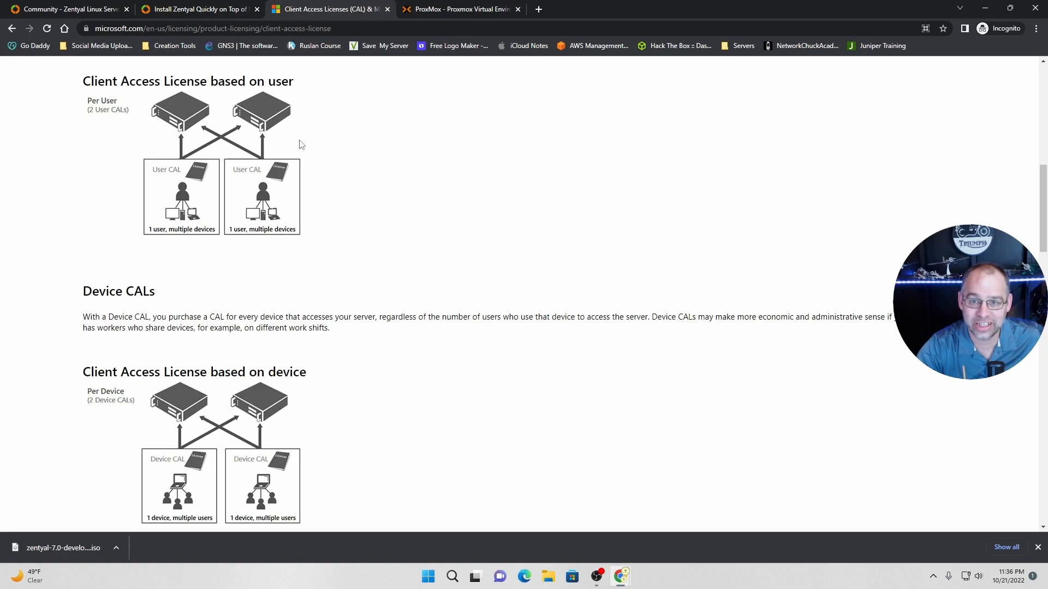
scroll("down", 3)
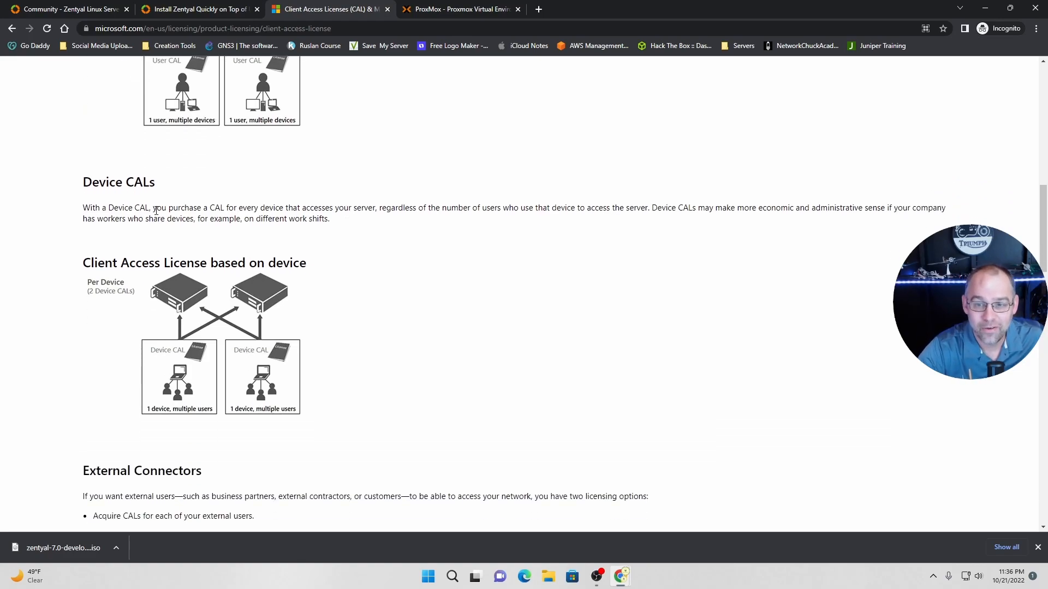
left_click_drag(152, 208, 387, 208)
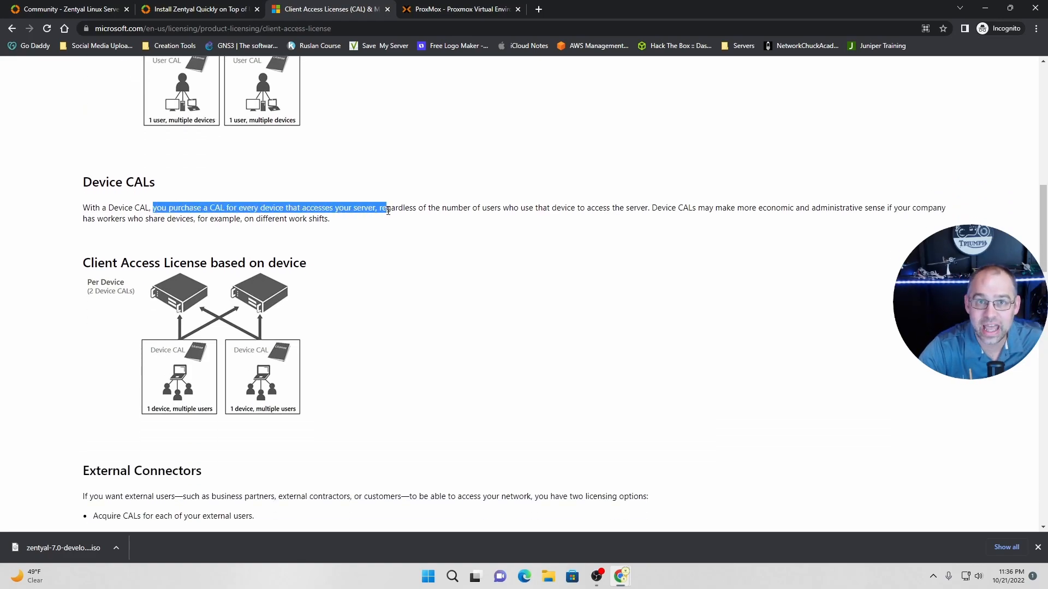
scroll("up", 3)
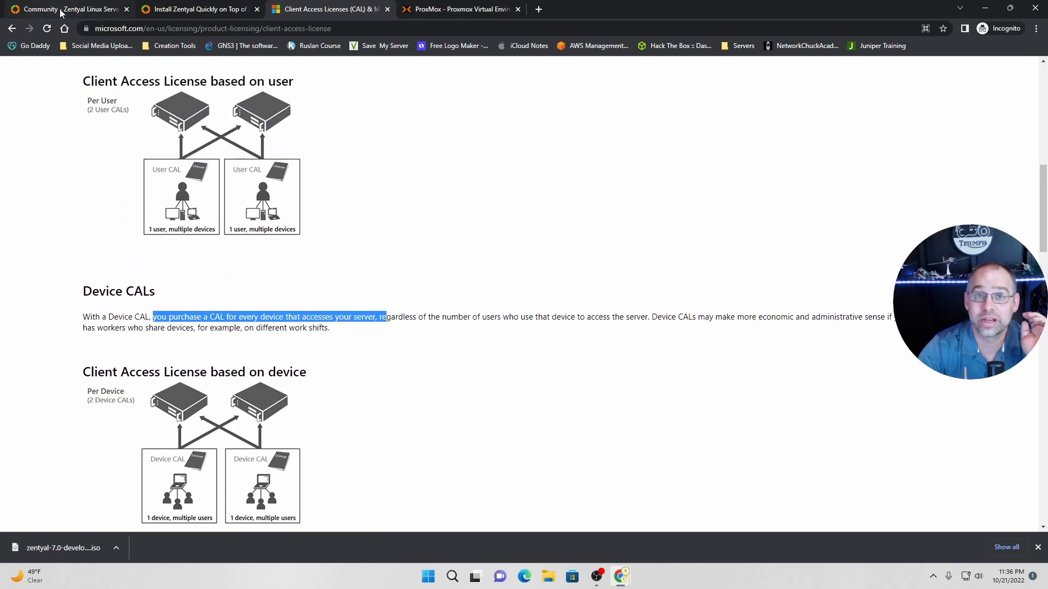
left_click(66, 9)
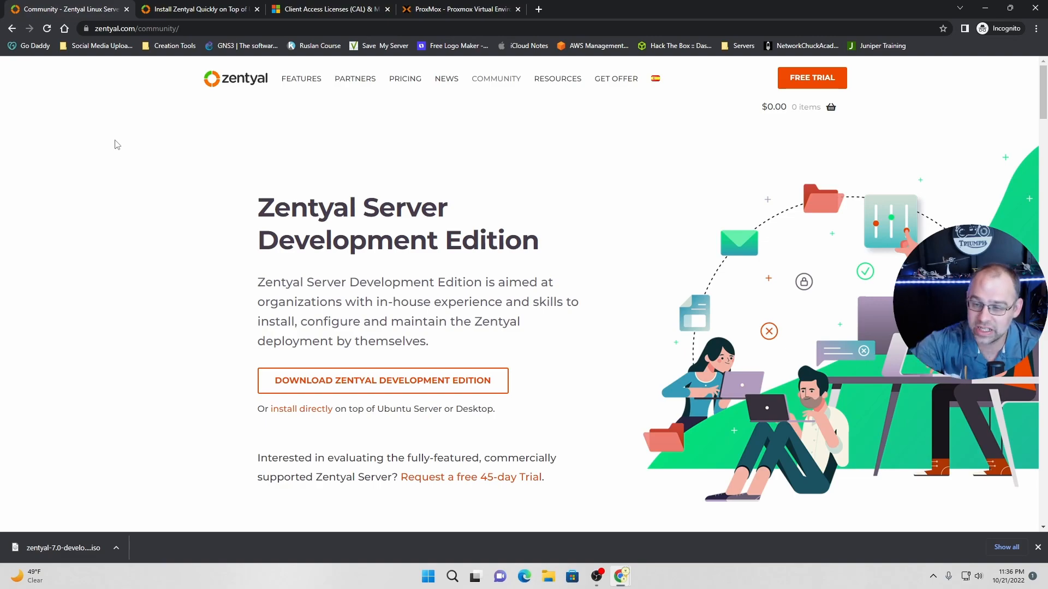
left_click(197, 9)
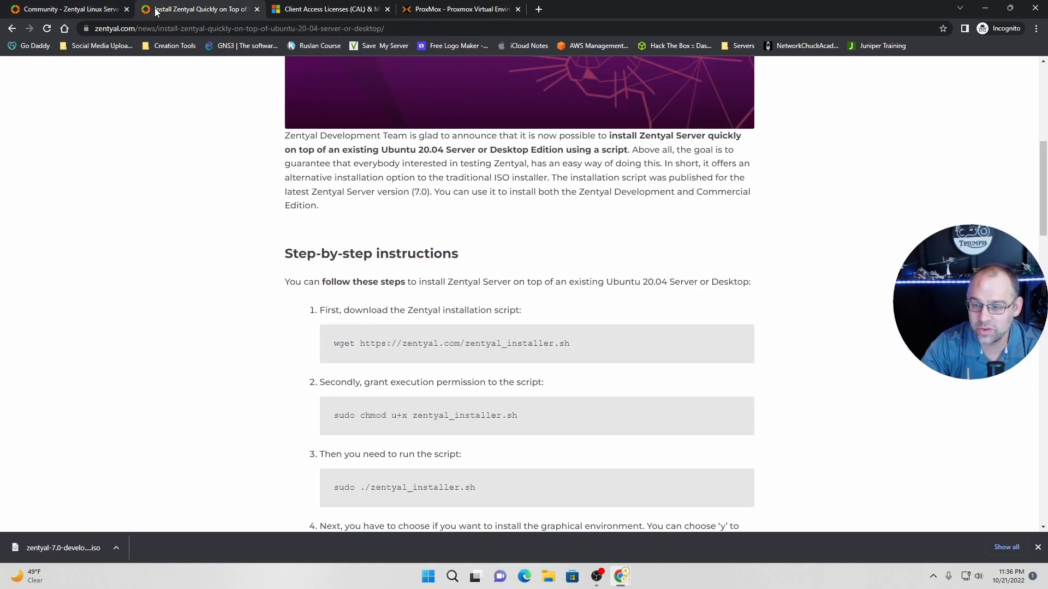
left_click(328, 8)
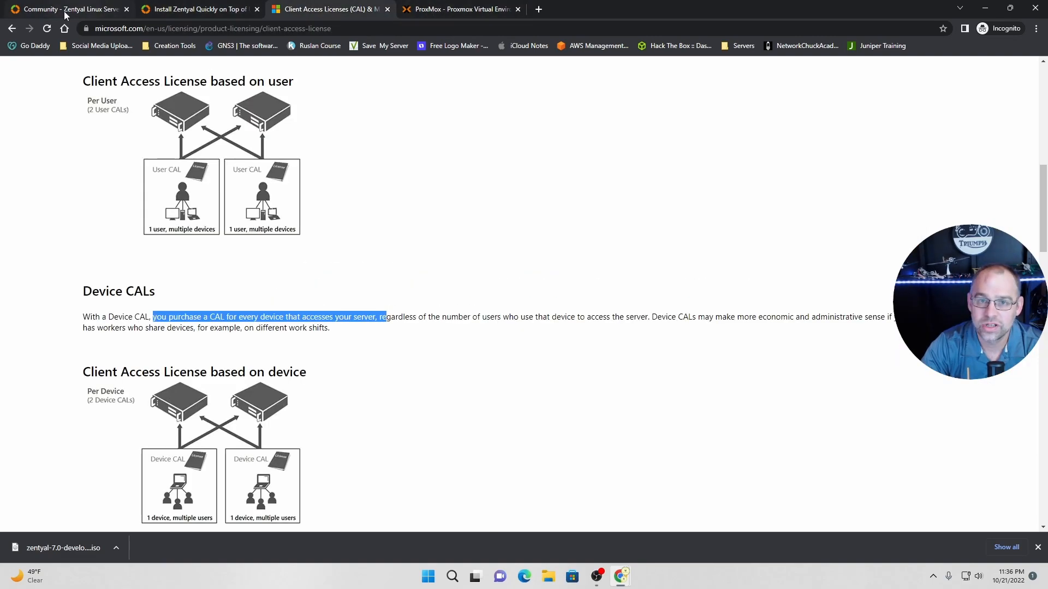
left_click(67, 8)
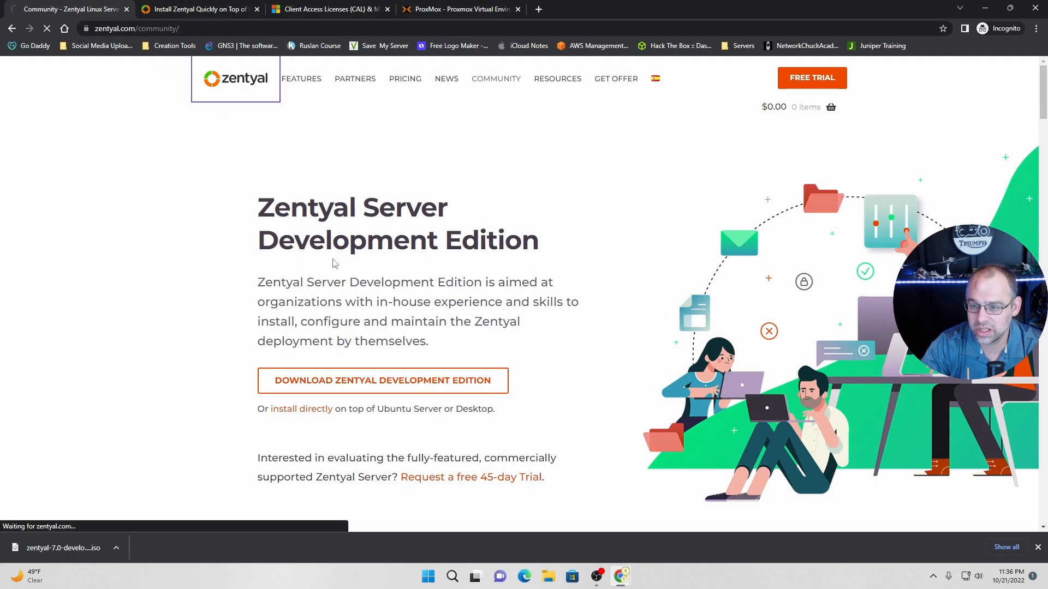
left_click(235, 78)
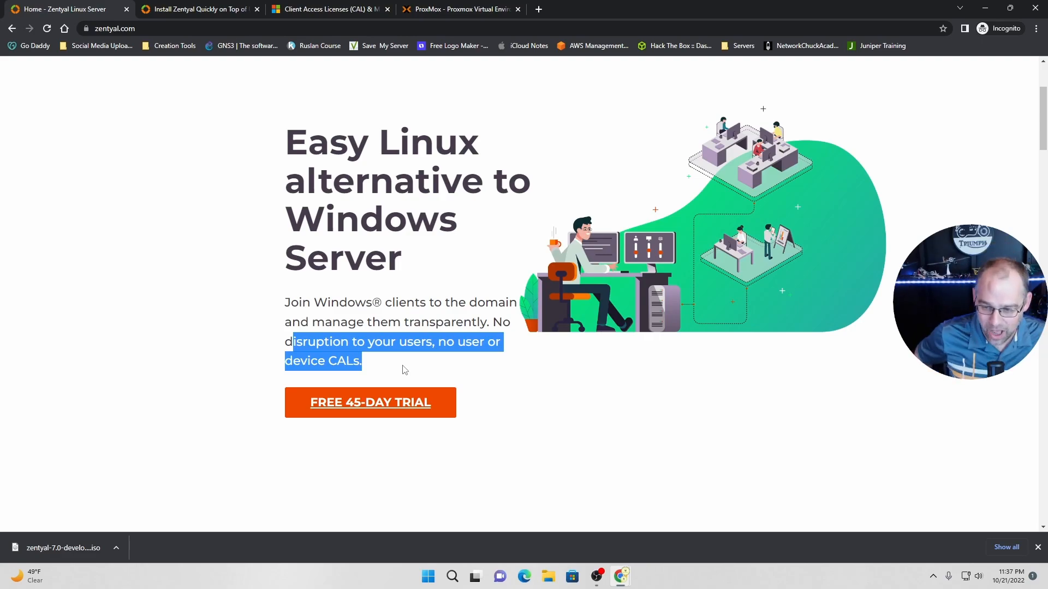
scroll("up", 3)
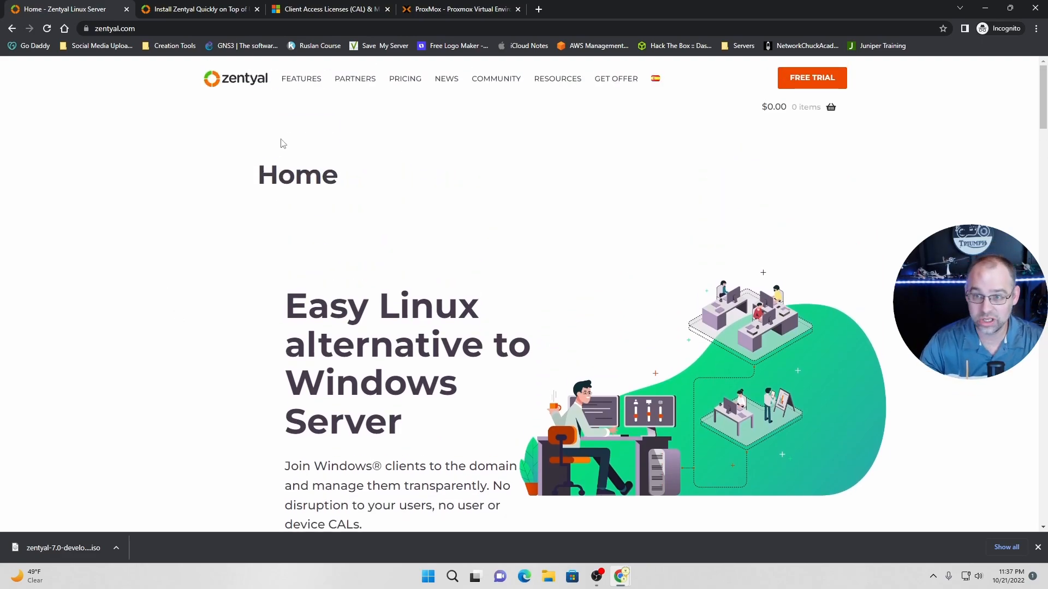
left_click(496, 78)
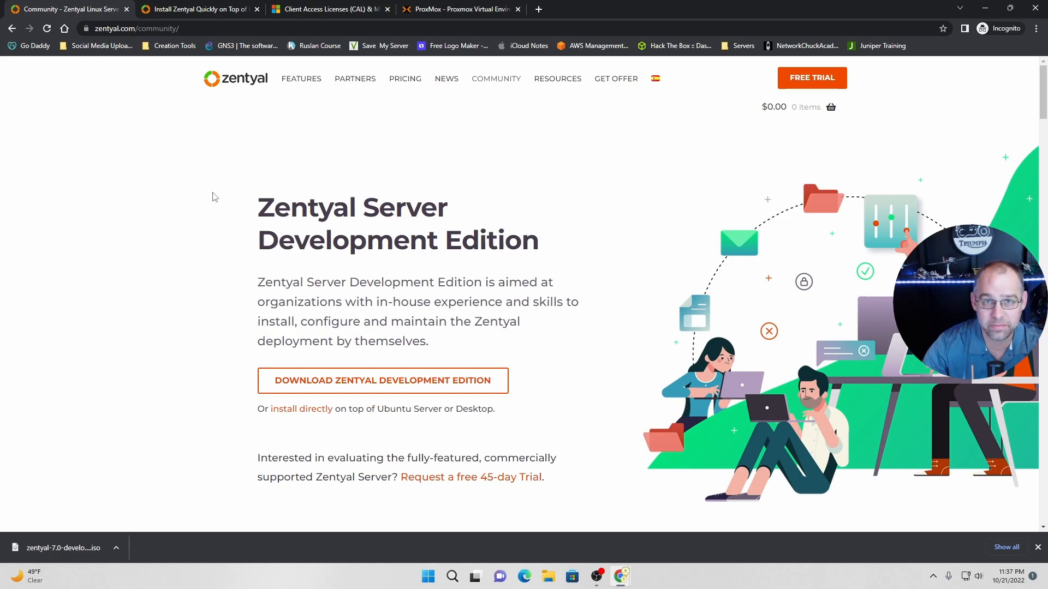
mouse_move(236, 194)
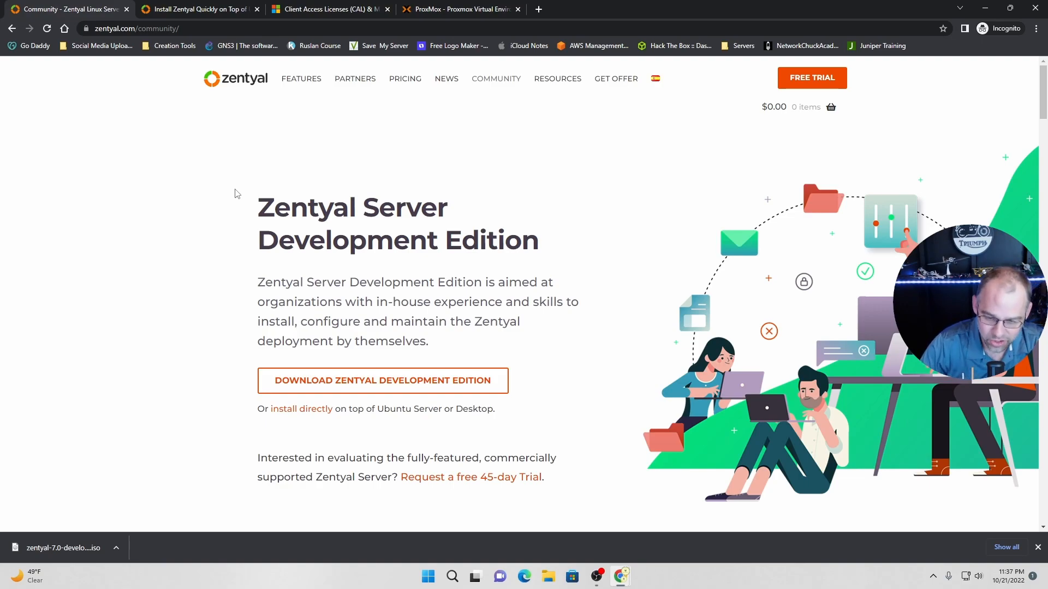
mouse_move(228, 205)
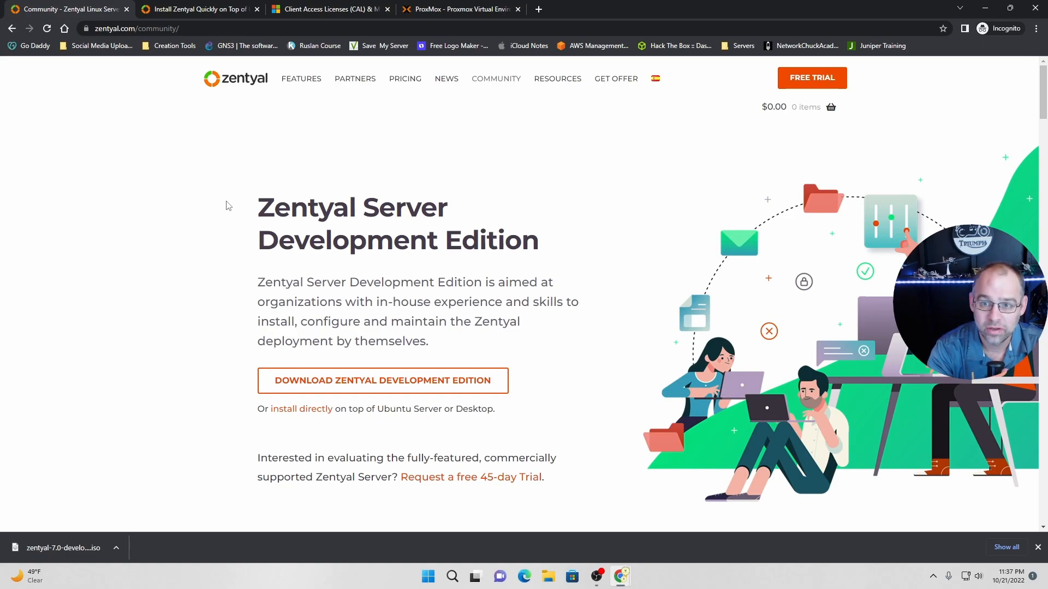
mouse_move(453, 336)
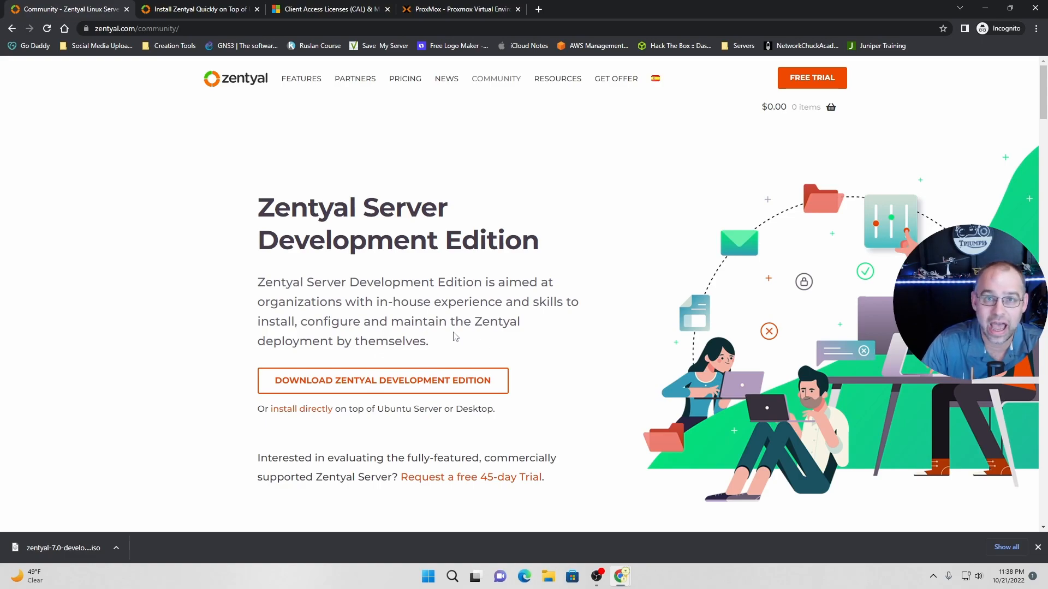
mouse_move(327, 259)
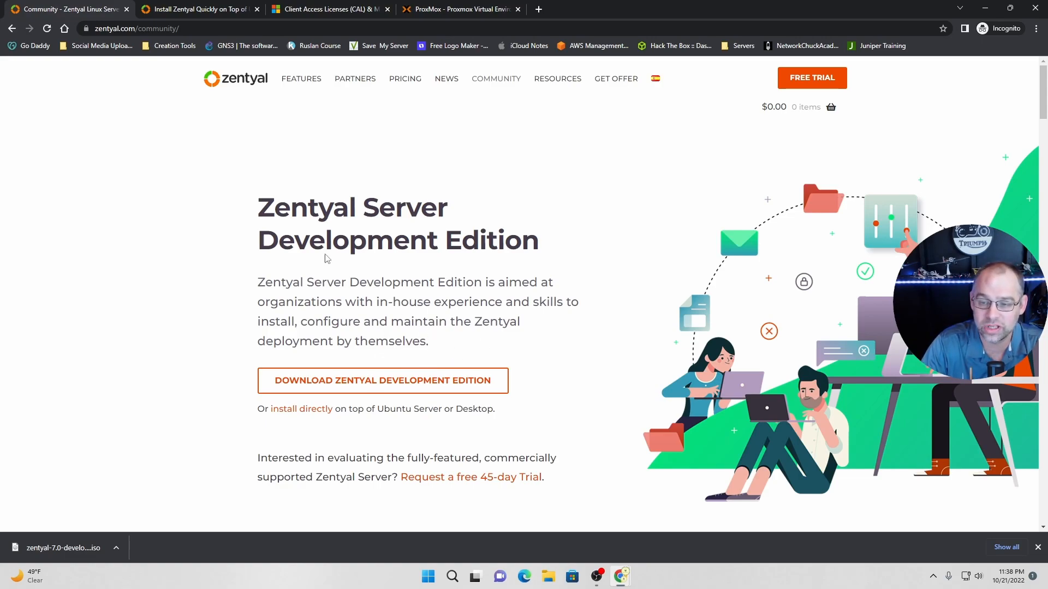
mouse_move(241, 185)
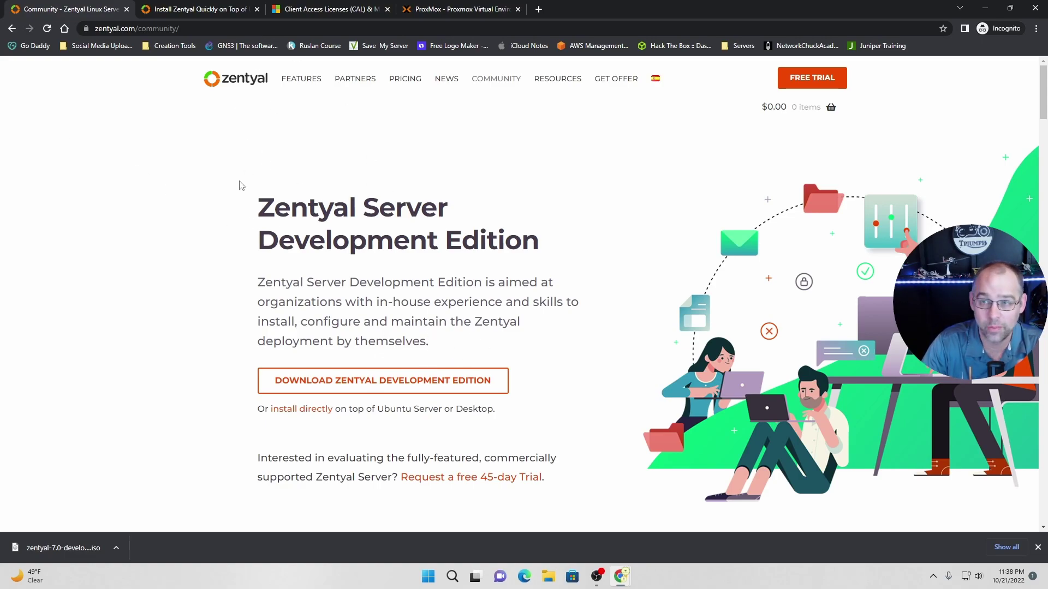
mouse_move(200, 214)
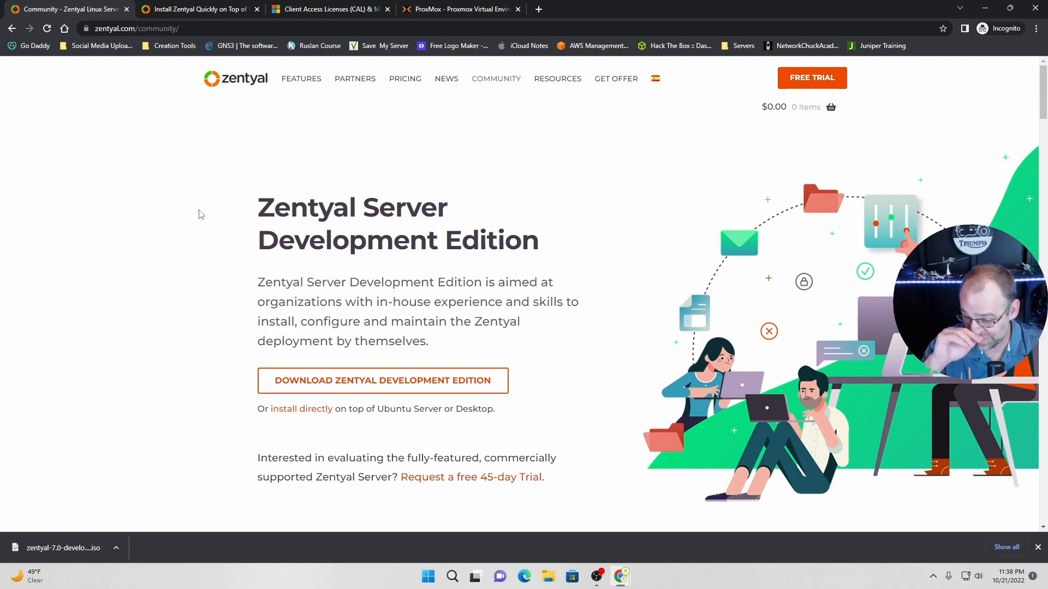
mouse_move(183, 191)
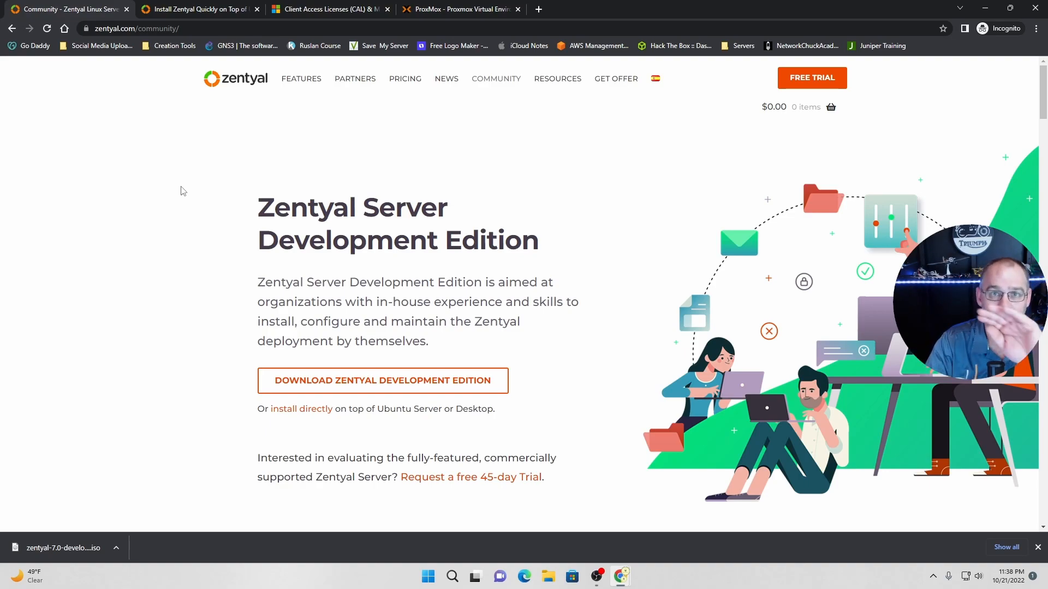
mouse_move(164, 182)
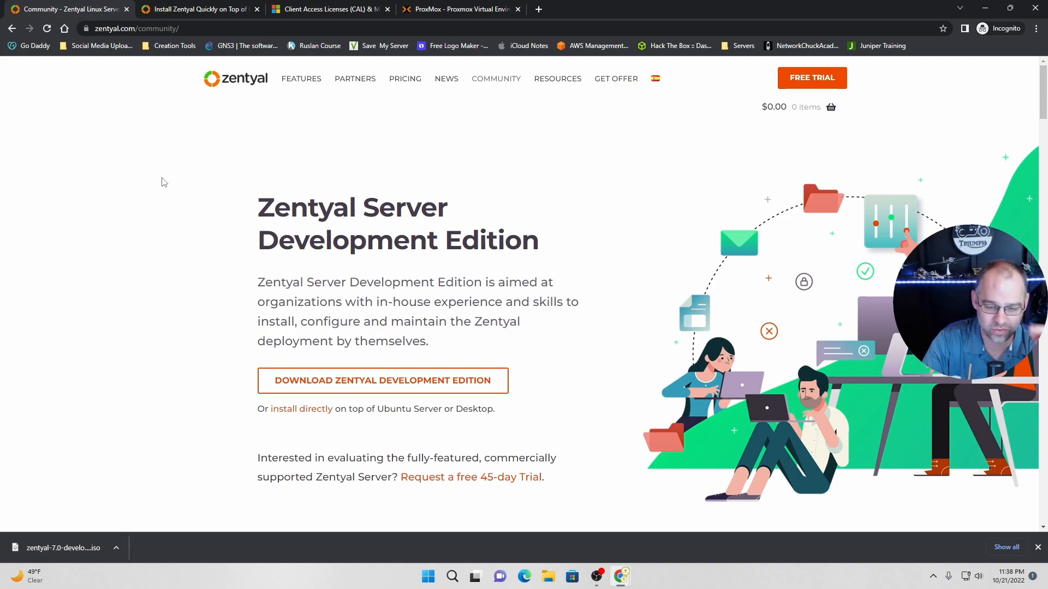
mouse_move(163, 188)
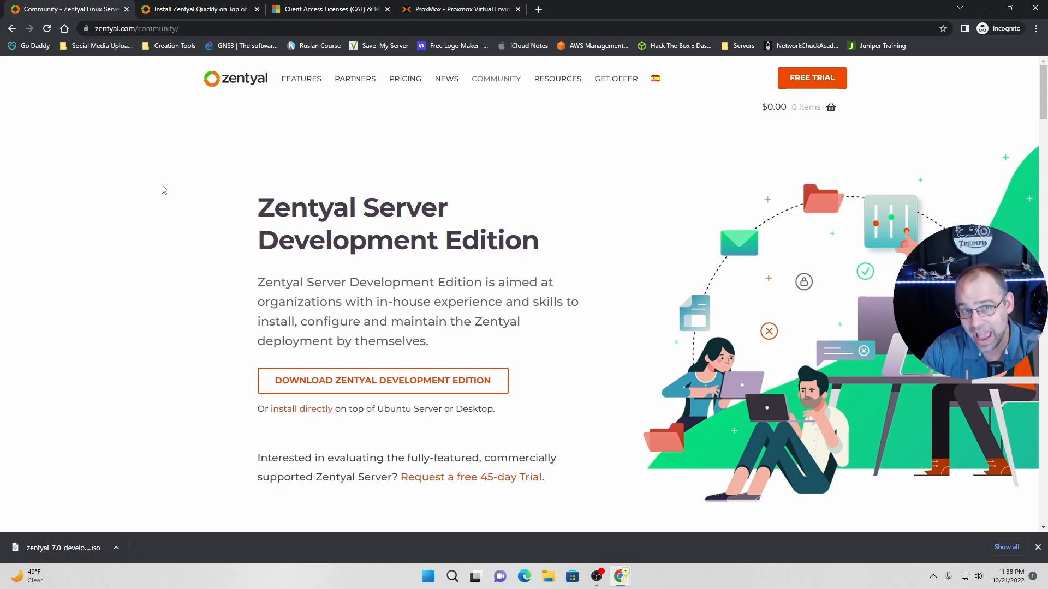
mouse_move(162, 185)
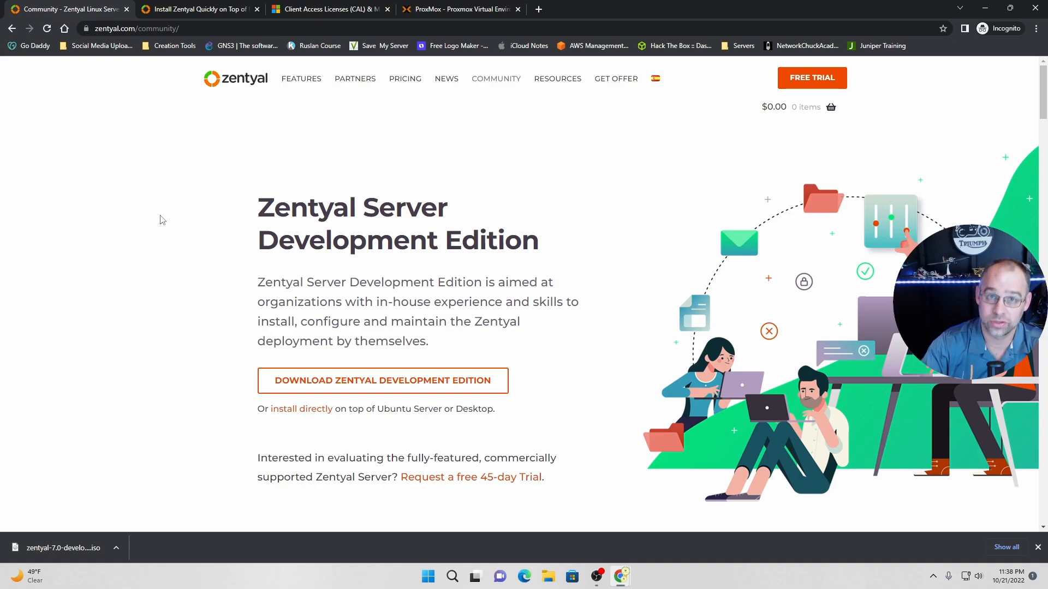
mouse_move(170, 213)
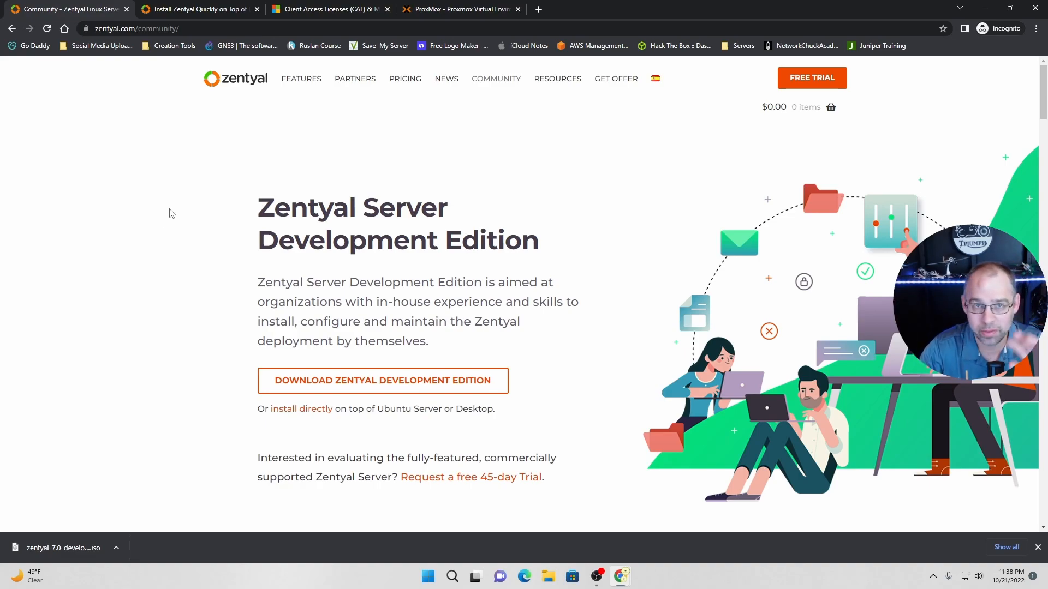
mouse_move(75, 345)
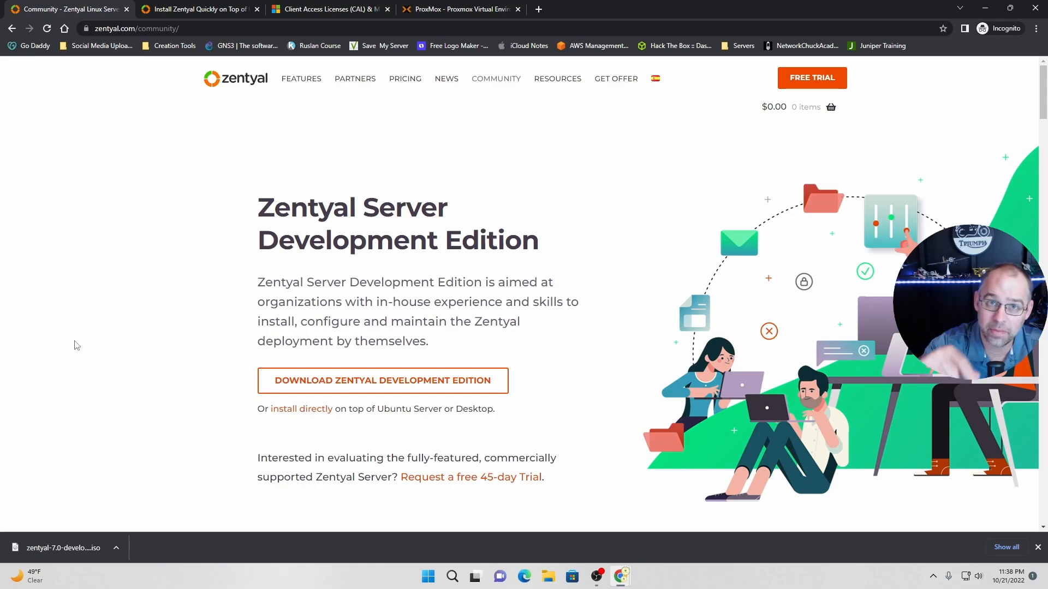
mouse_move(165, 306)
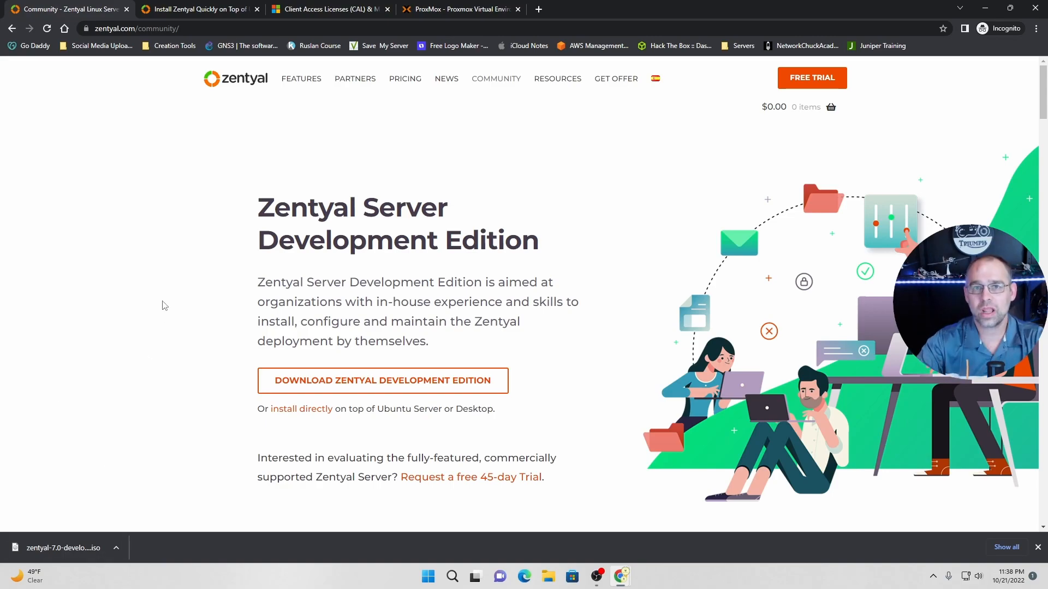
mouse_move(383, 91)
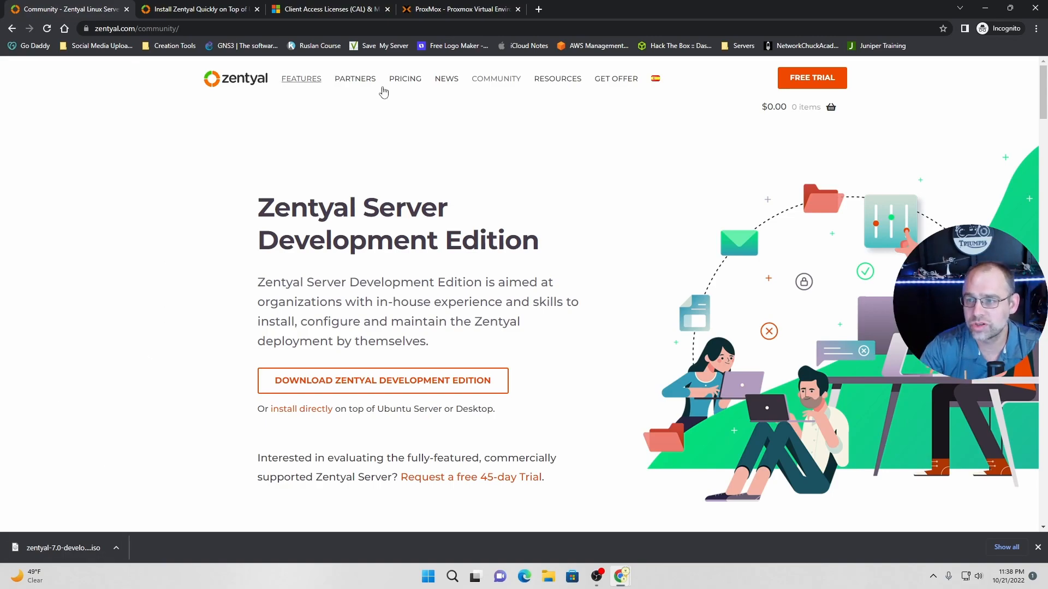
left_click(496, 78)
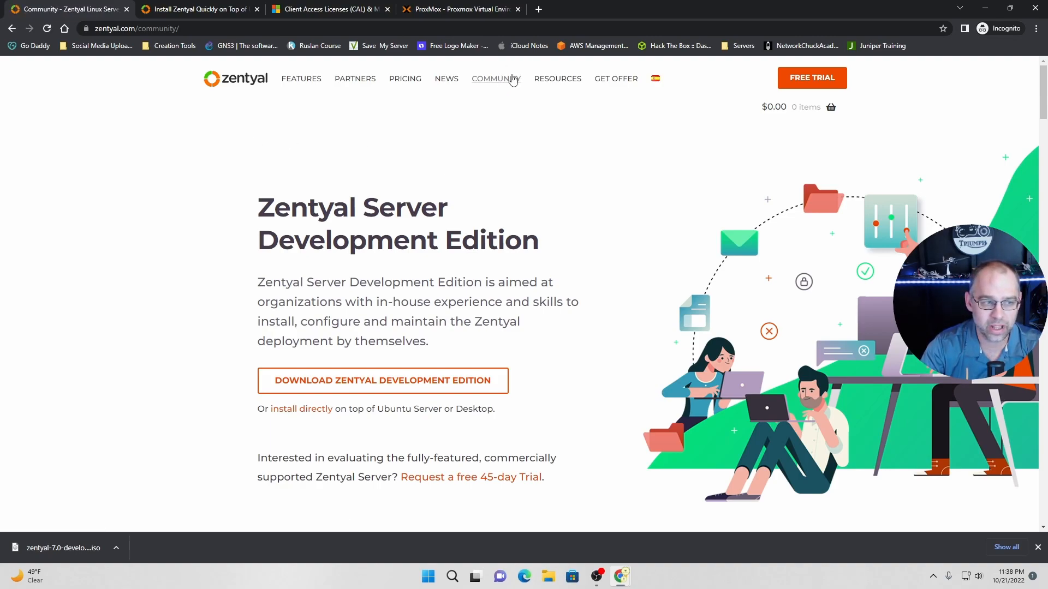
mouse_move(382, 380)
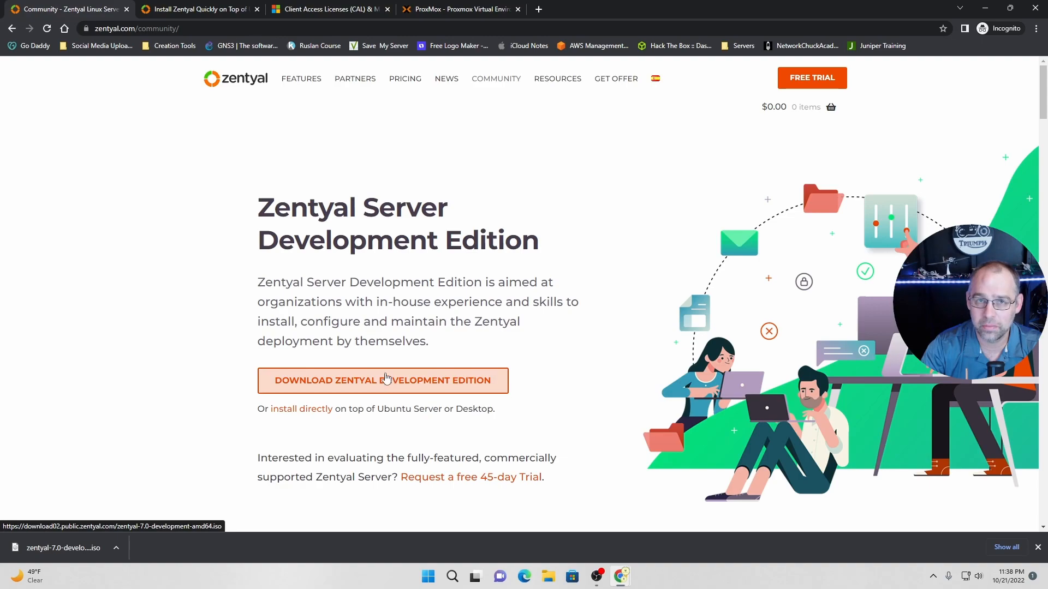
mouse_move(132, 279)
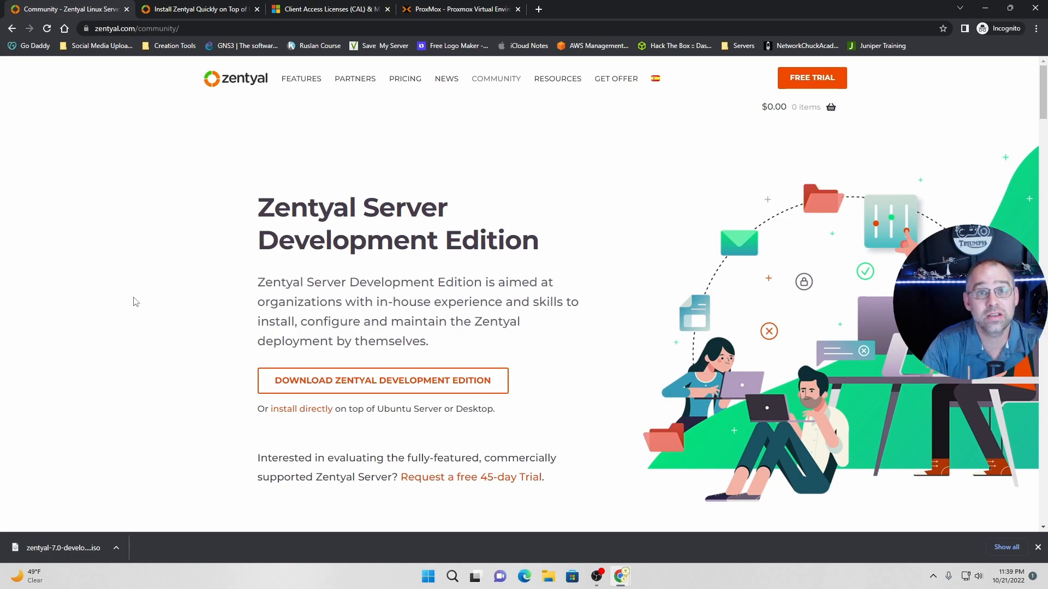
mouse_move(140, 300)
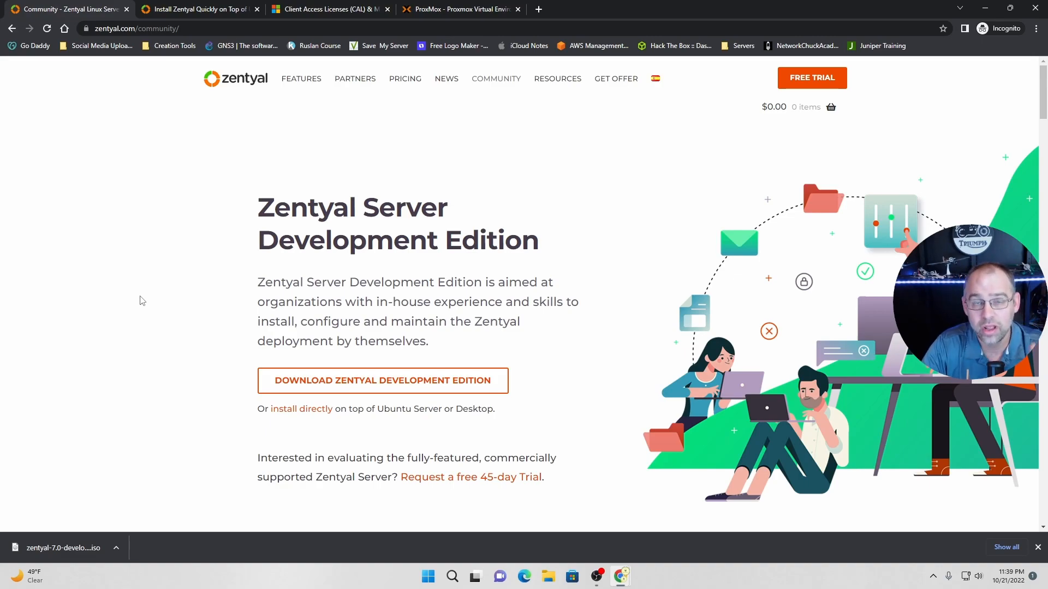
mouse_move(132, 301)
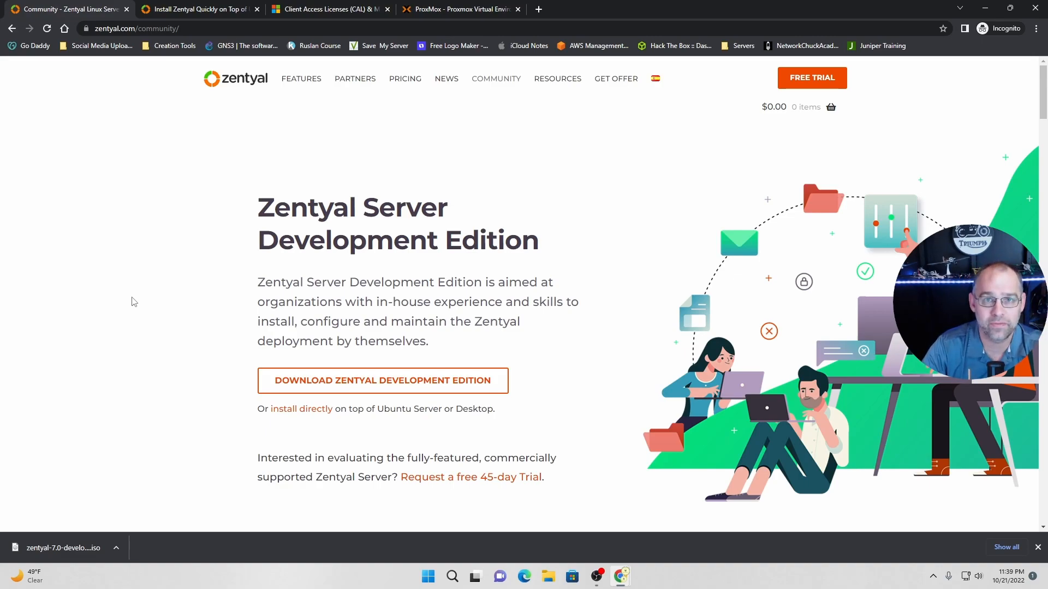
mouse_move(279, 356)
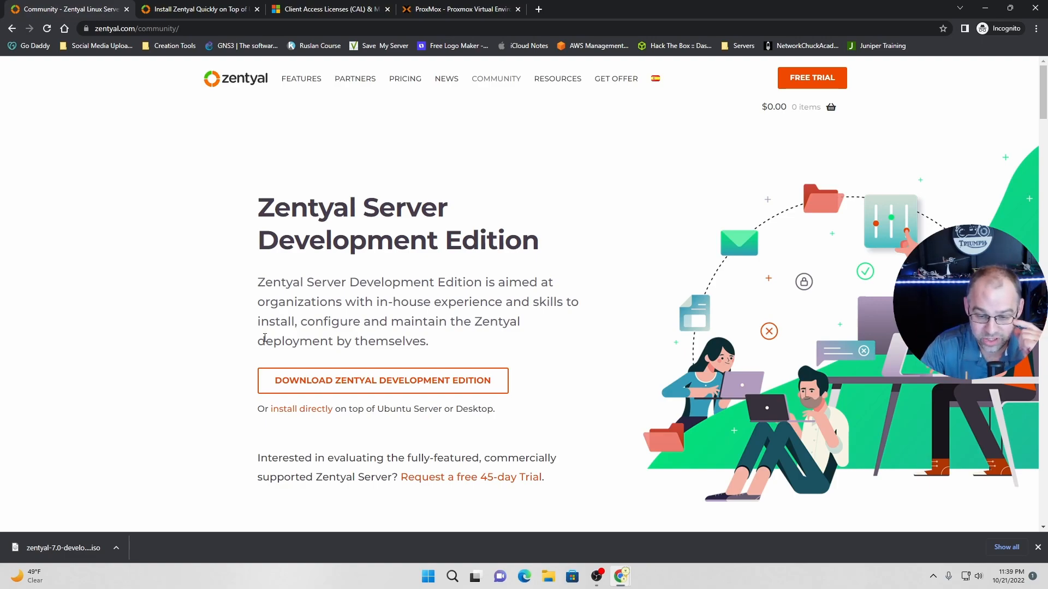
mouse_move(223, 310)
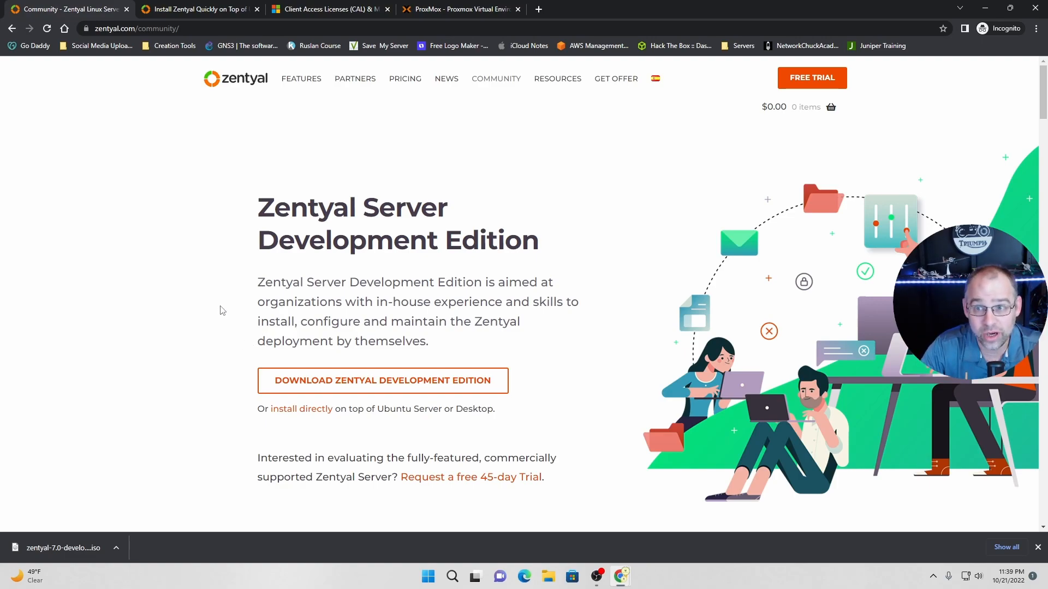
mouse_move(233, 290)
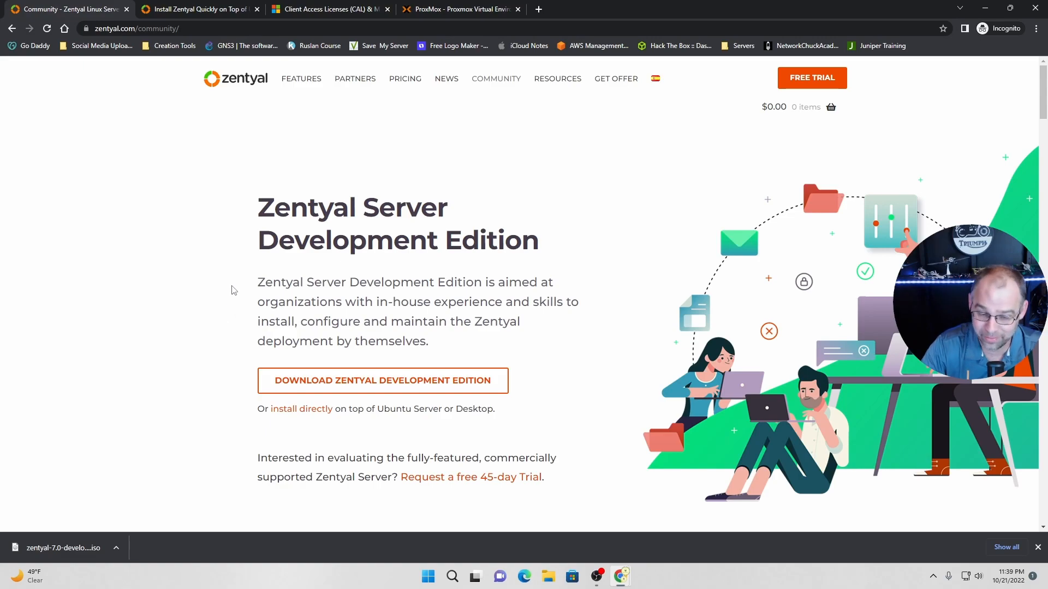
mouse_move(153, 311)
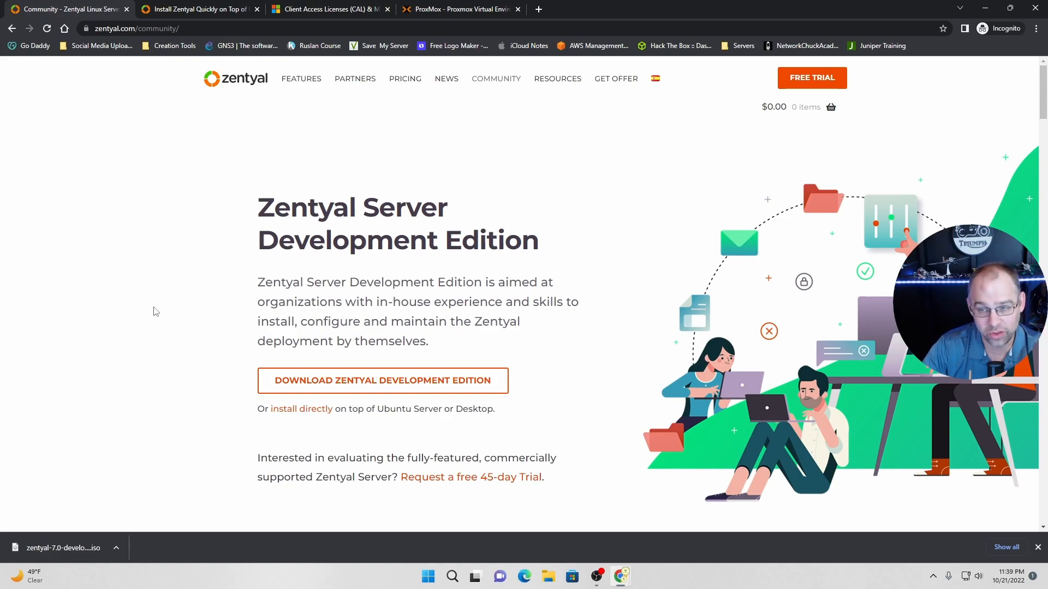
mouse_move(226, 381)
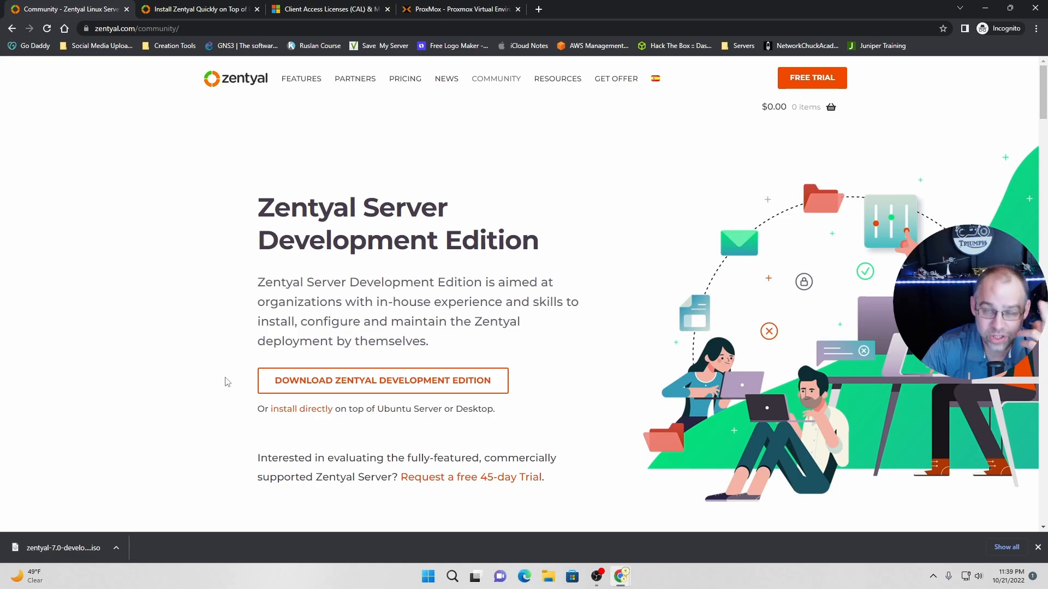
mouse_move(202, 380)
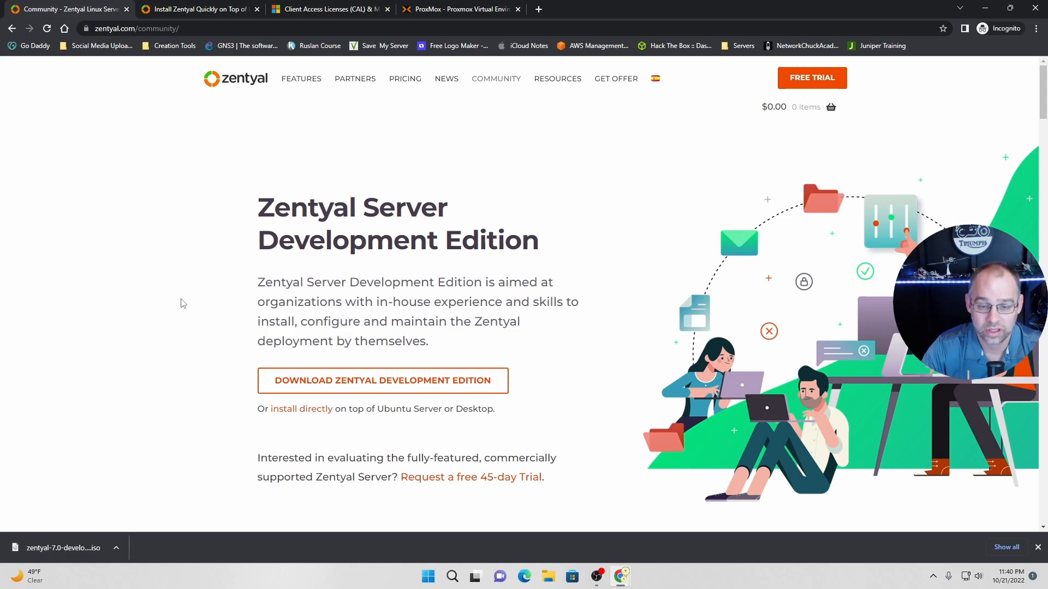
mouse_move(184, 360)
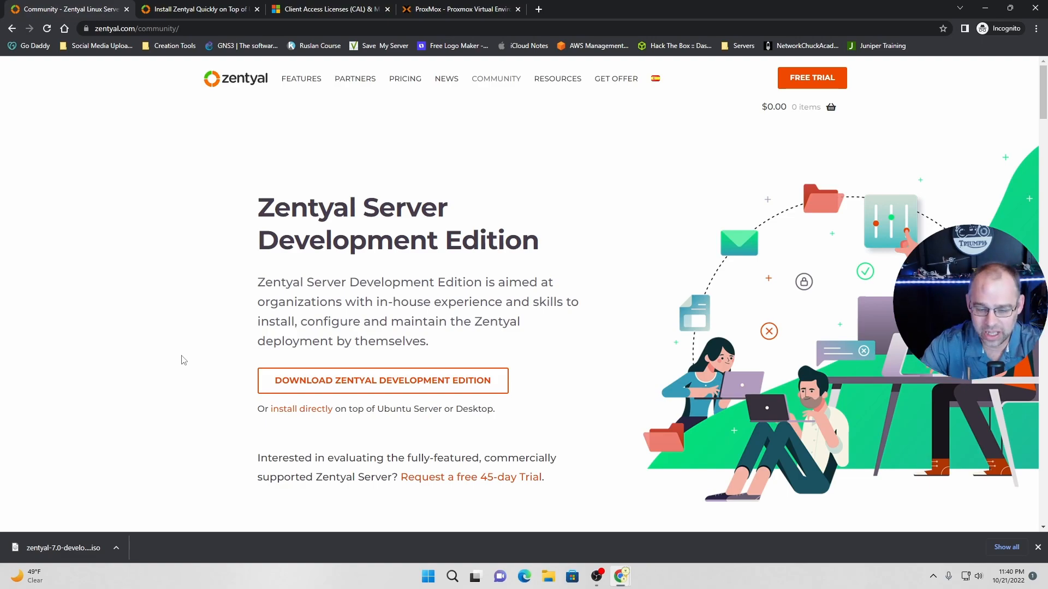
mouse_move(167, 347)
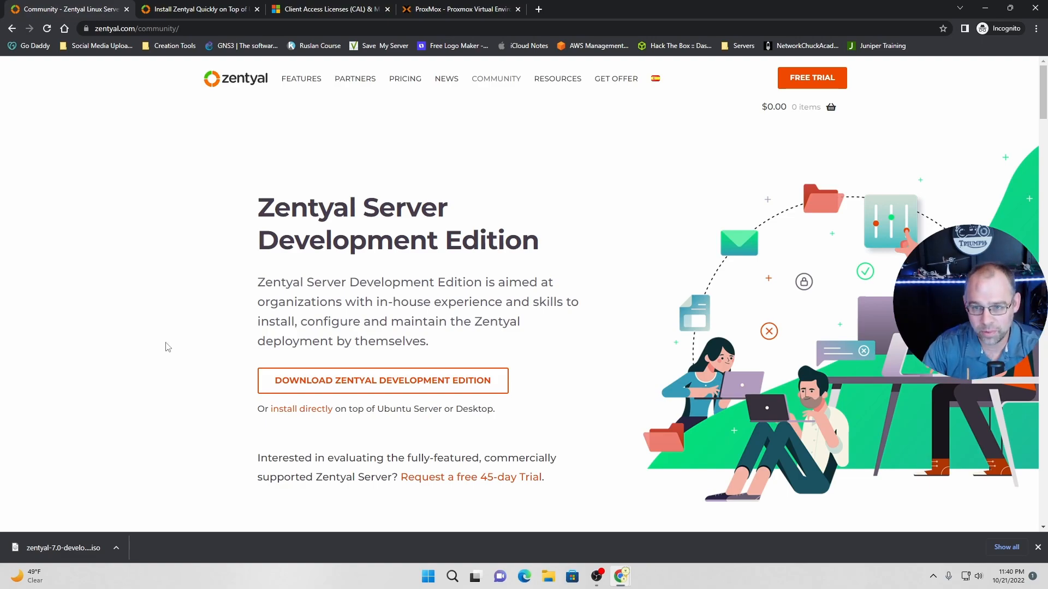
mouse_move(328, 113)
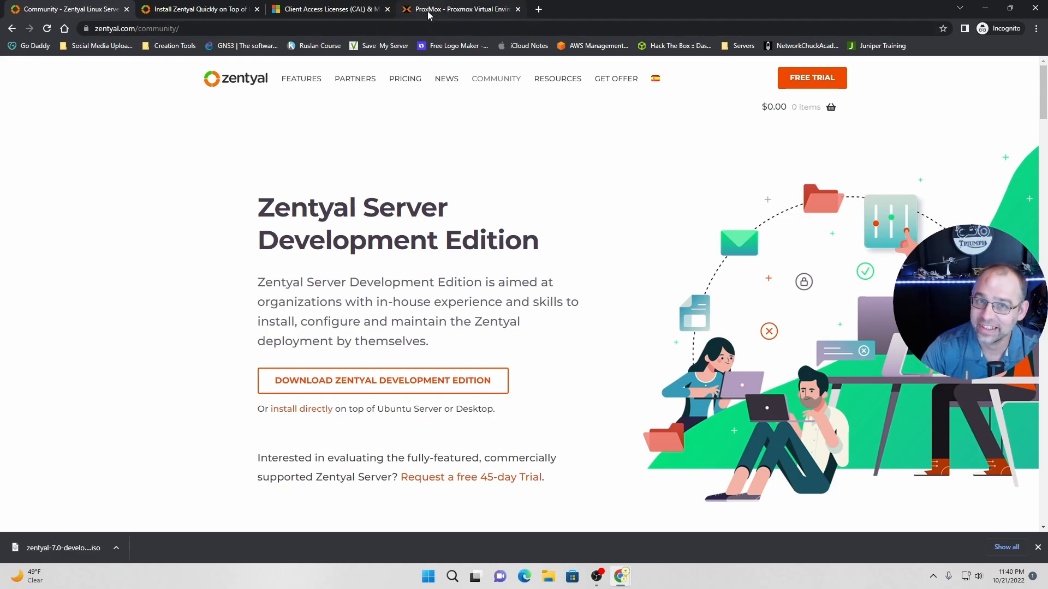
mouse_move(459, 9)
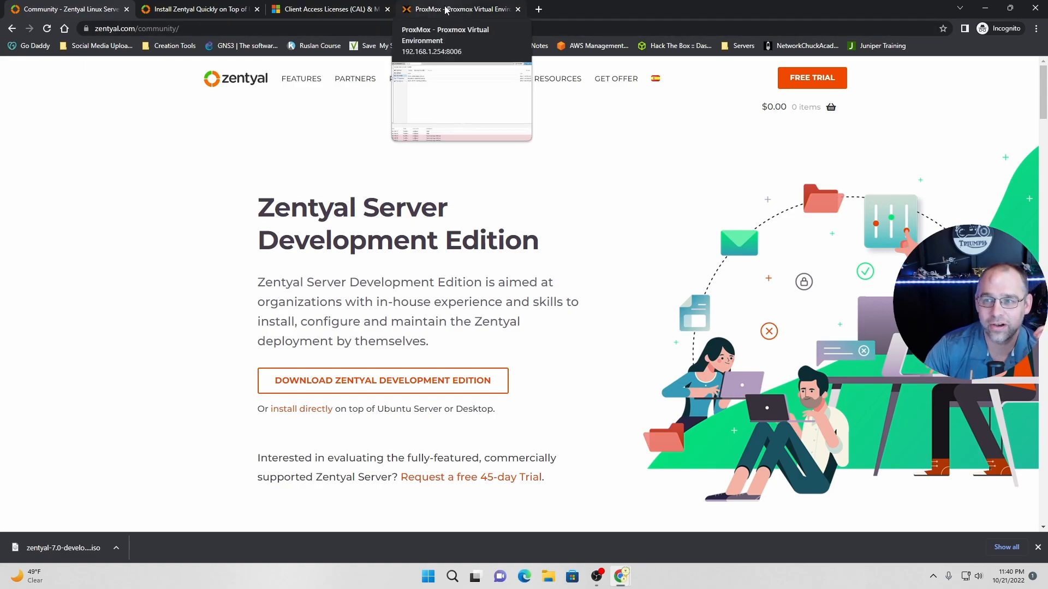
Return to Proxmox and bring up the ISO Upload dialog for local storage
left_click(461, 9)
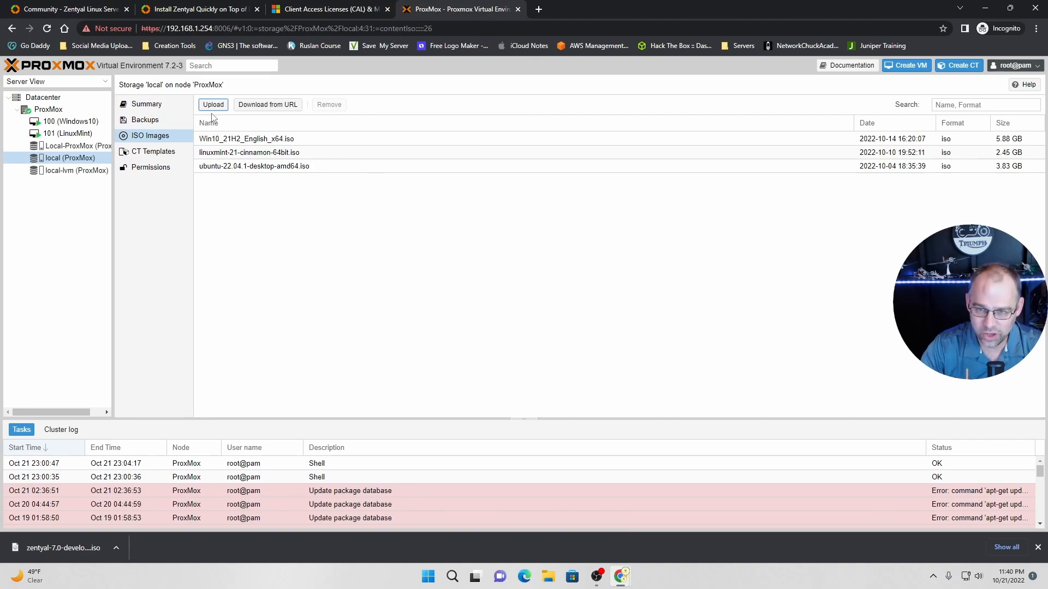
left_click(212, 104)
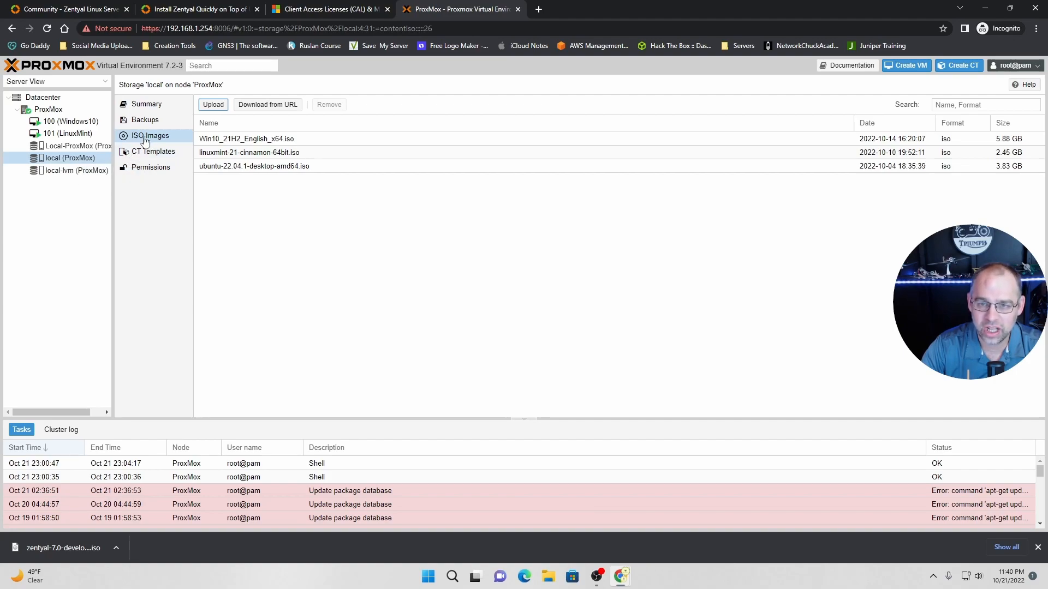
mouse_move(304, 146)
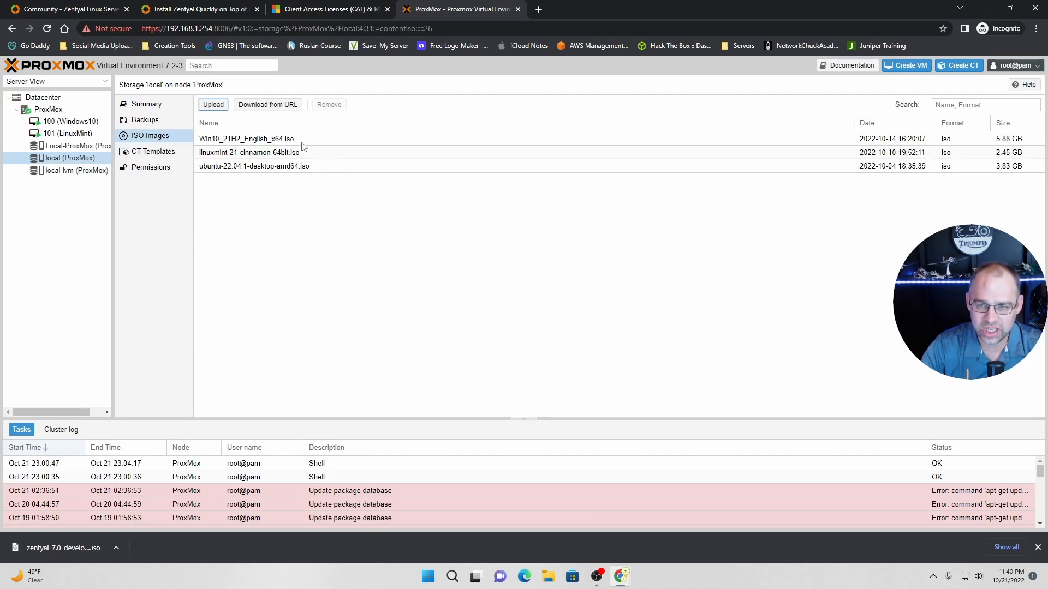
left_click(212, 104)
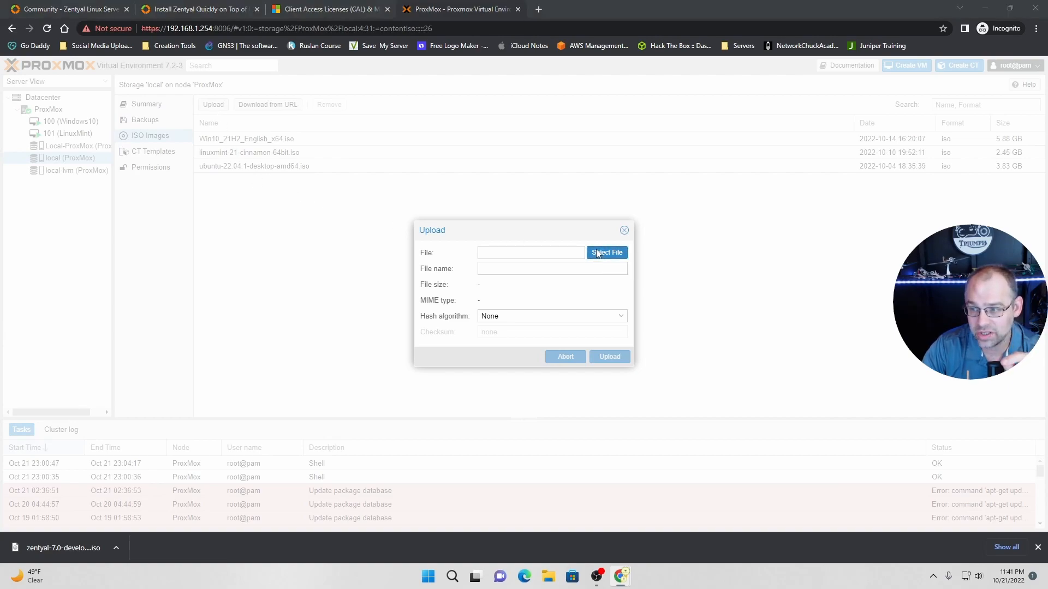
Upload zentyal-7.0-development-amd64.iso from Downloads to local storage
left_click(605, 253)
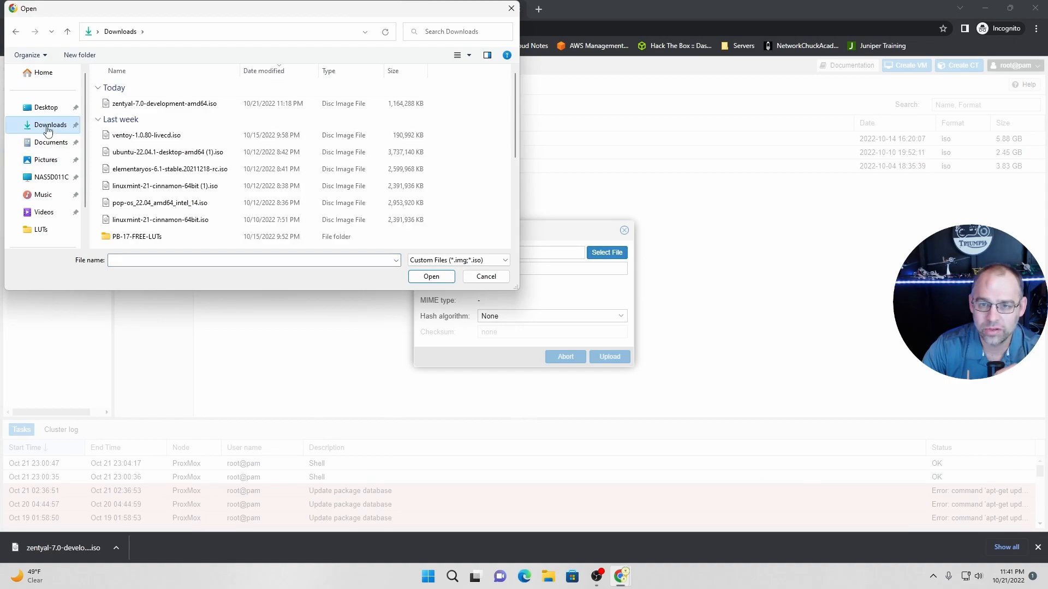
left_click(165, 103)
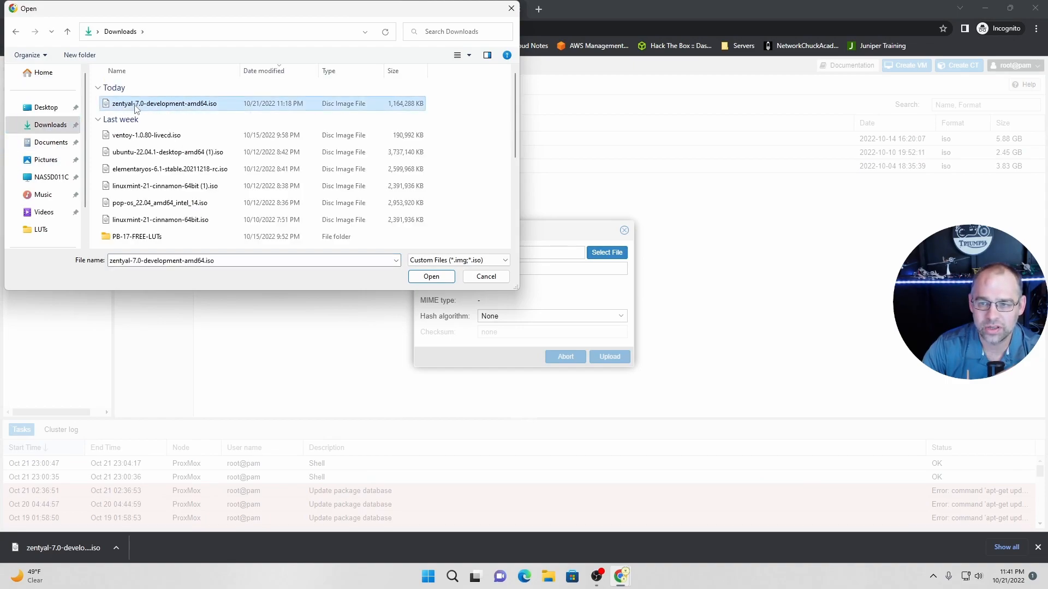
left_click(432, 276)
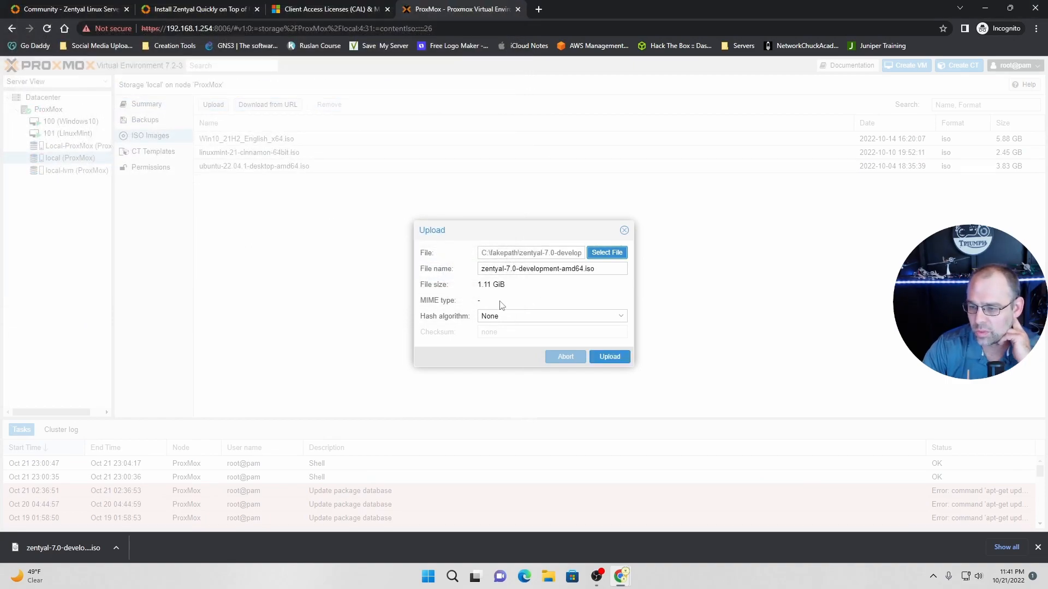
left_click(608, 357)
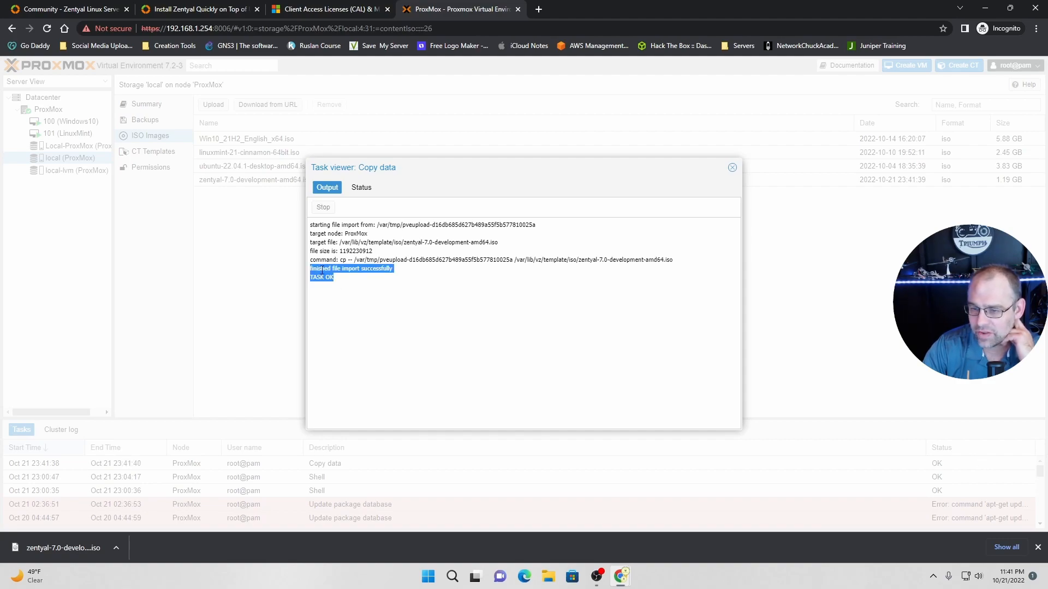
Close the upload task window, glance at LinuxMint, then show the ProxMox node
left_click(732, 167)
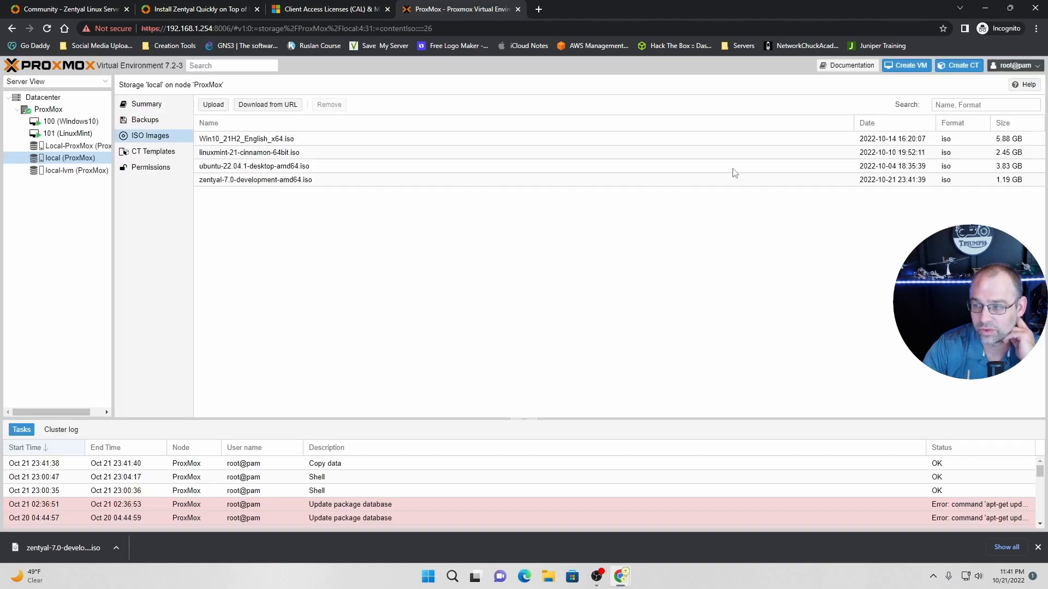
mouse_move(63, 138)
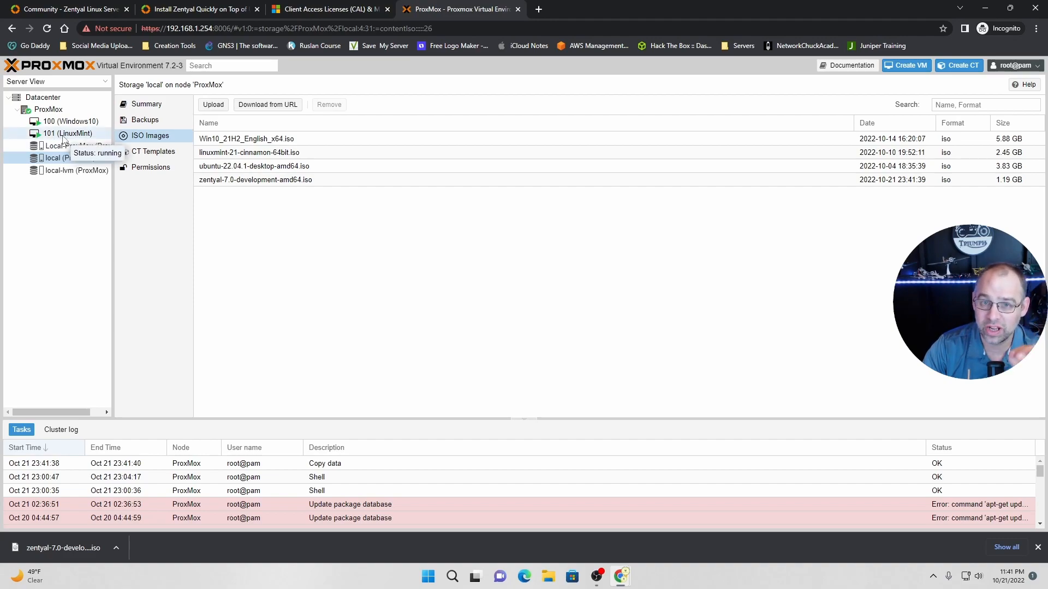
mouse_move(150, 227)
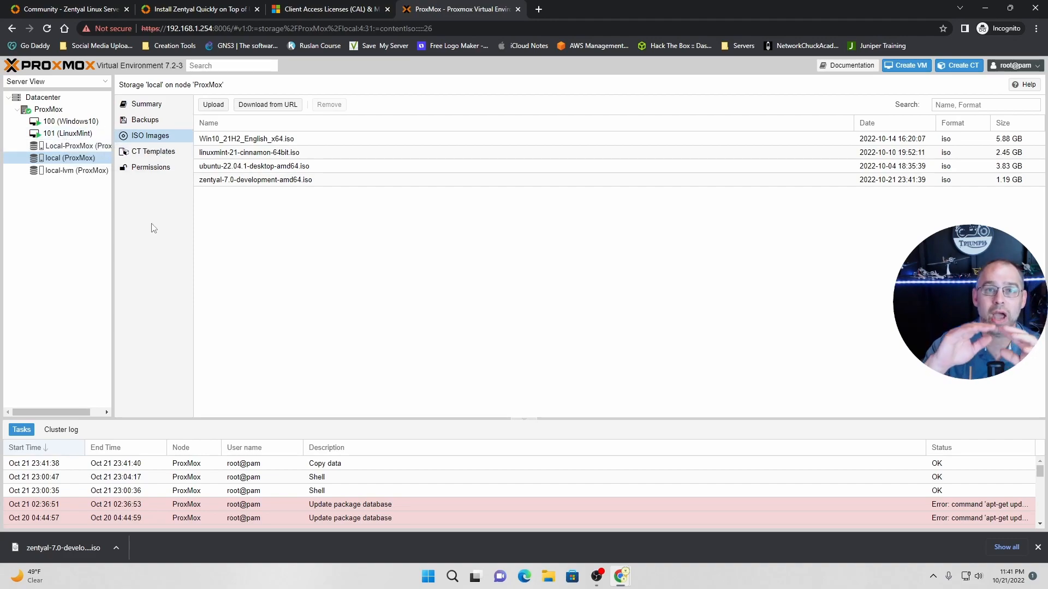
left_click(69, 133)
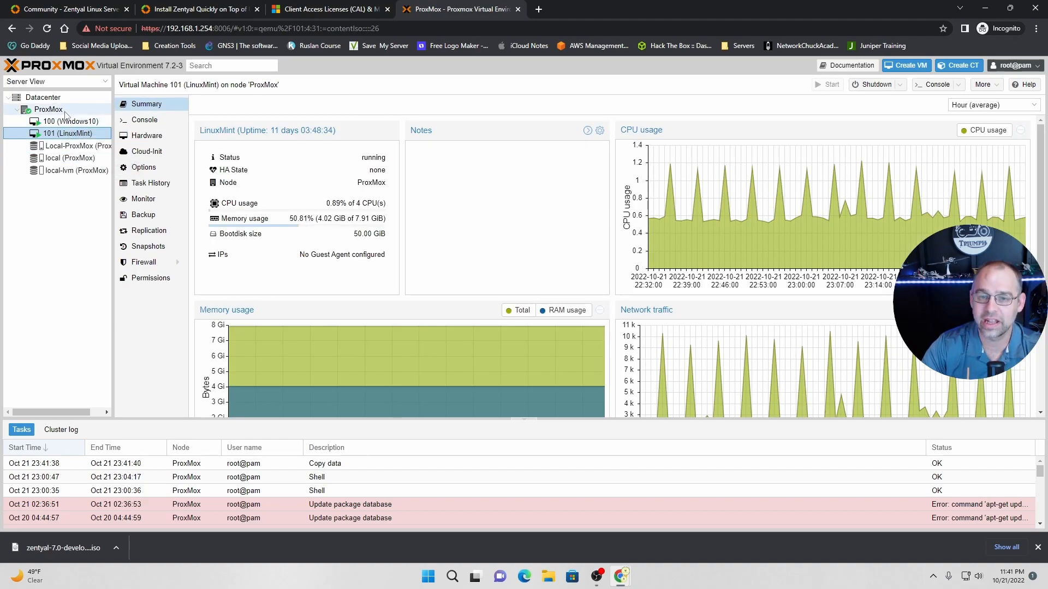
left_click(47, 109)
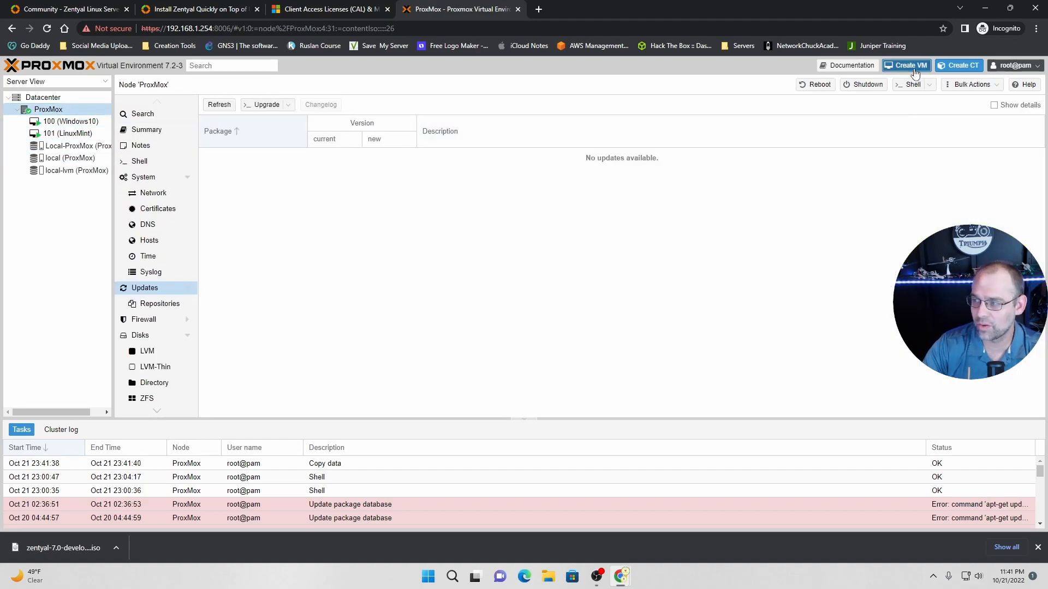
Start a new VM named Zentyal with advanced options shown
left_click(906, 65)
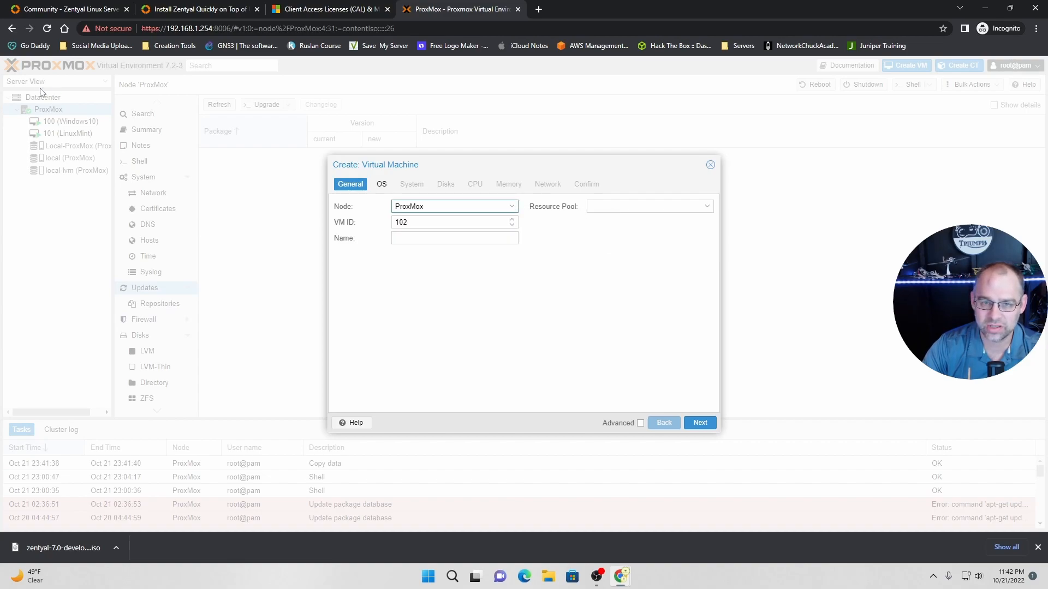
left_click(455, 238)
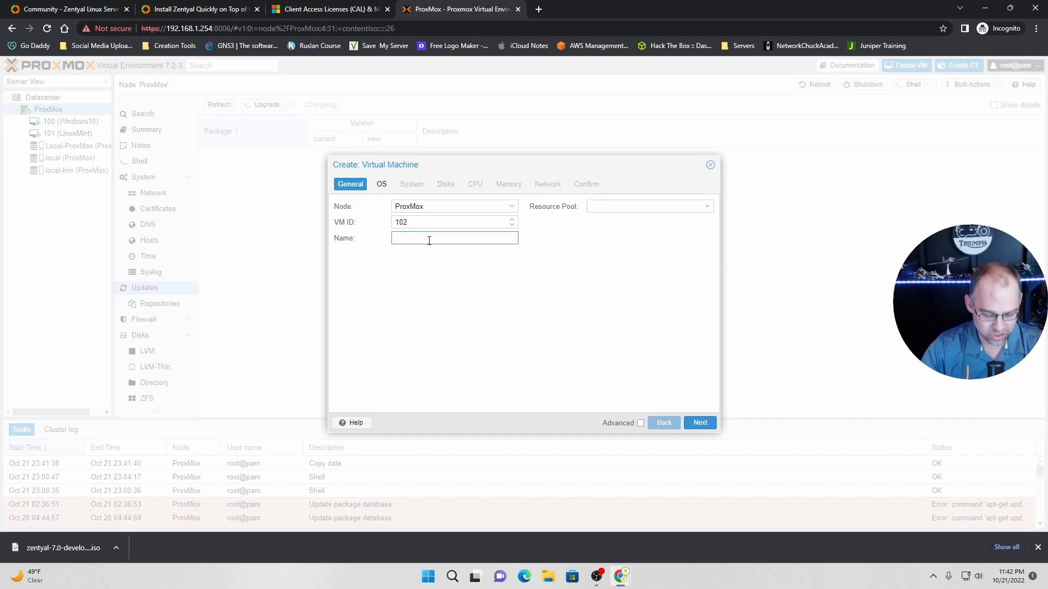
type("Zen")
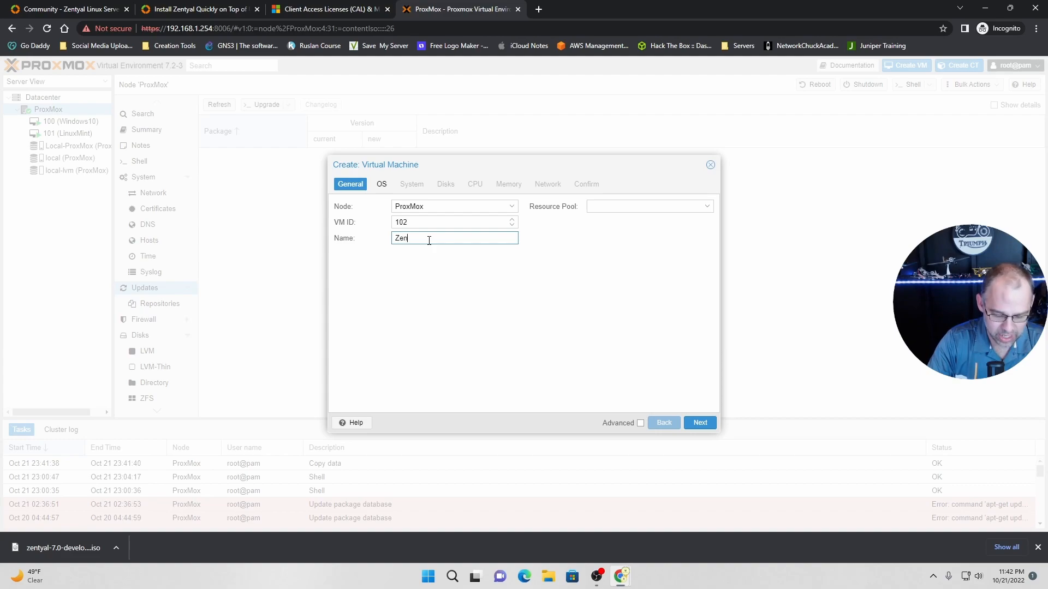
type("tyal")
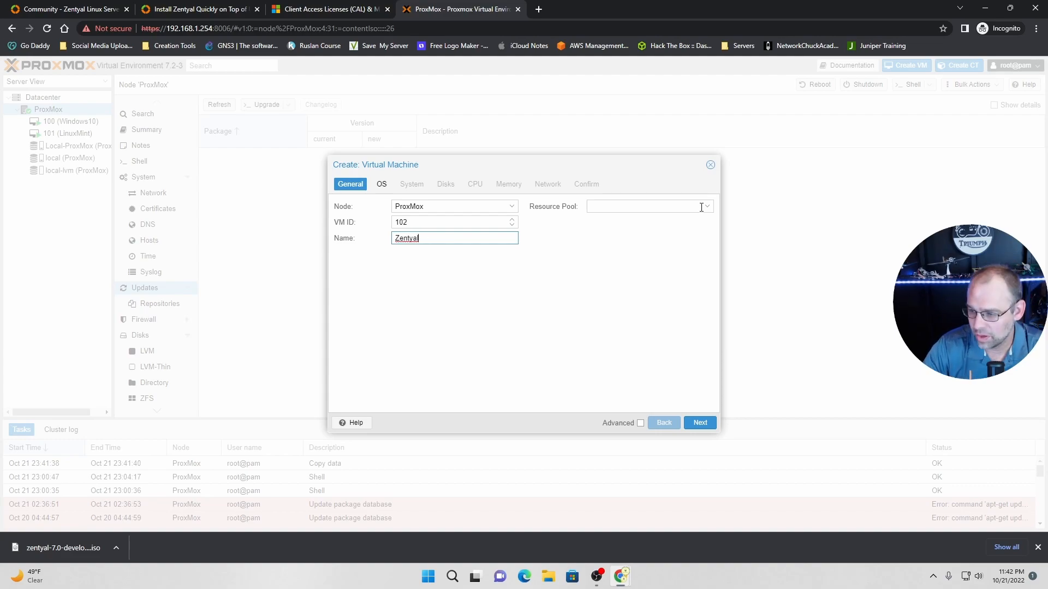
mouse_move(625, 420)
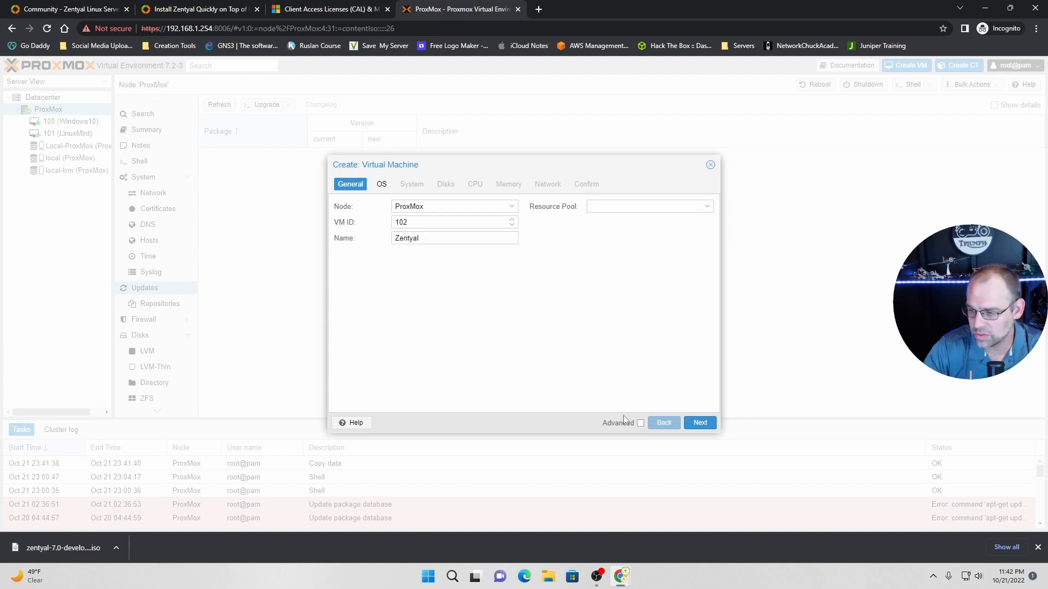
left_click(640, 422)
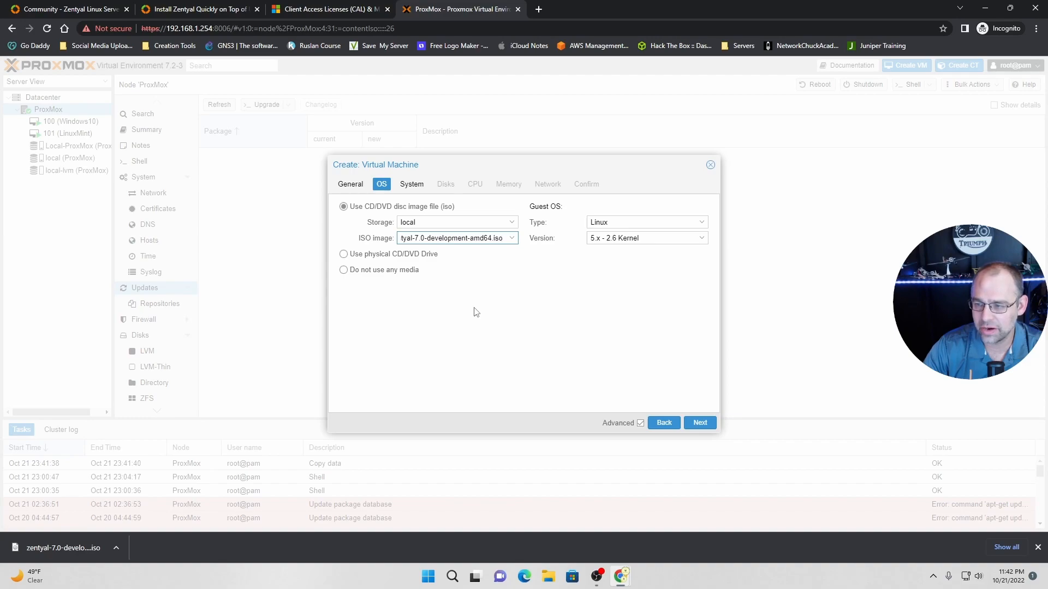
Give the VM a 100 GiB SSD-emulated disk on Local-ProxMox storage
left_click(699, 422)
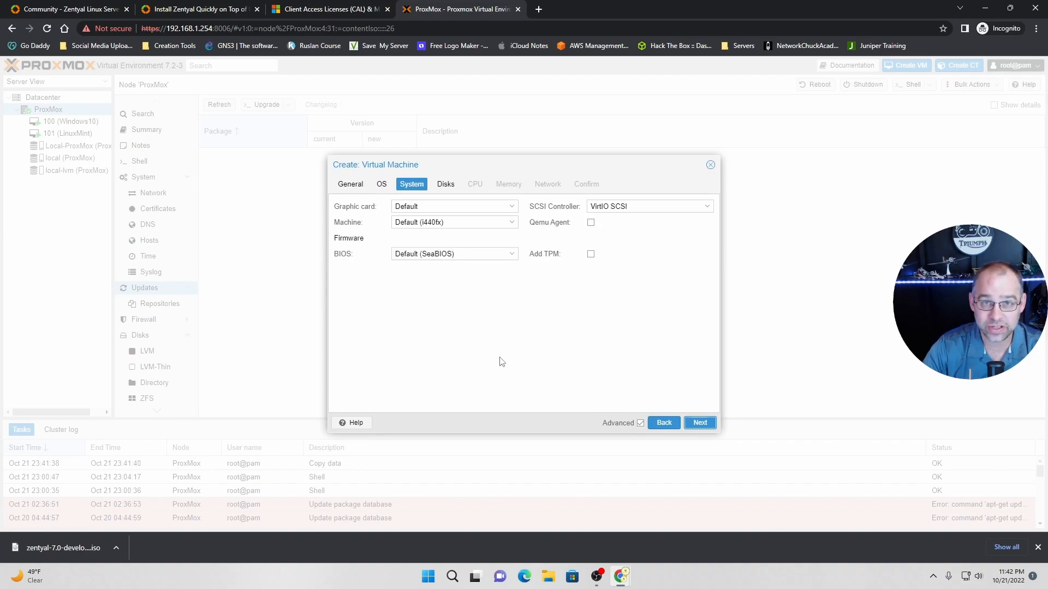
mouse_move(507, 363)
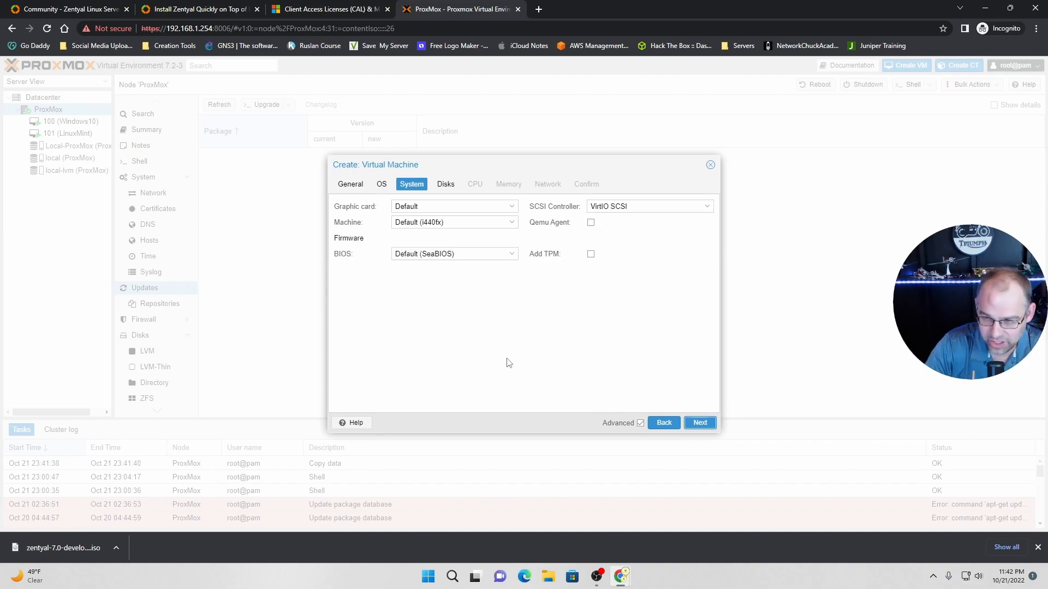
left_click(445, 184)
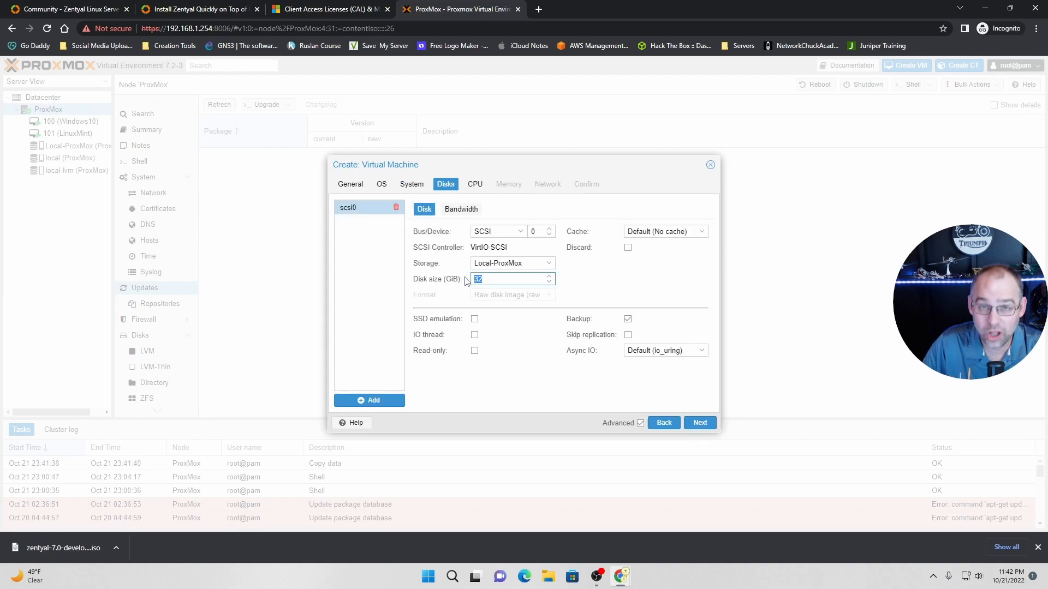
type("100")
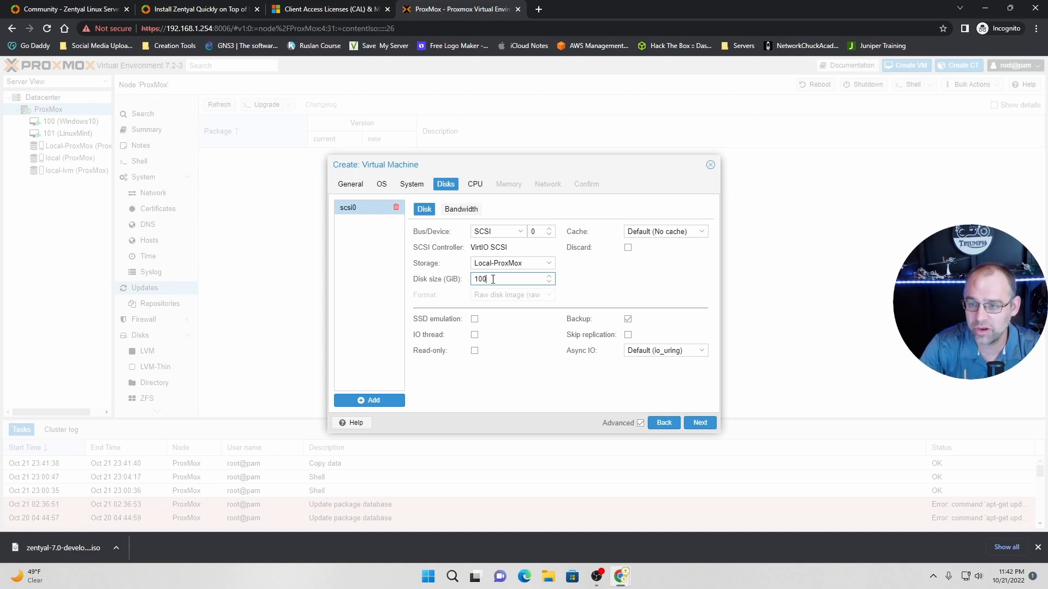
left_click(474, 319)
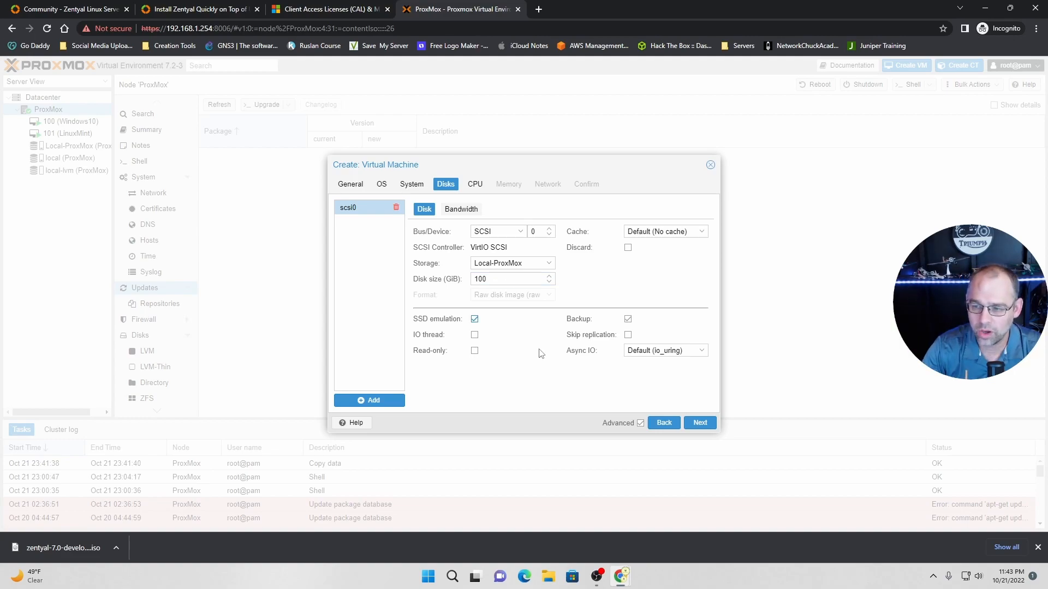
mouse_move(521, 345)
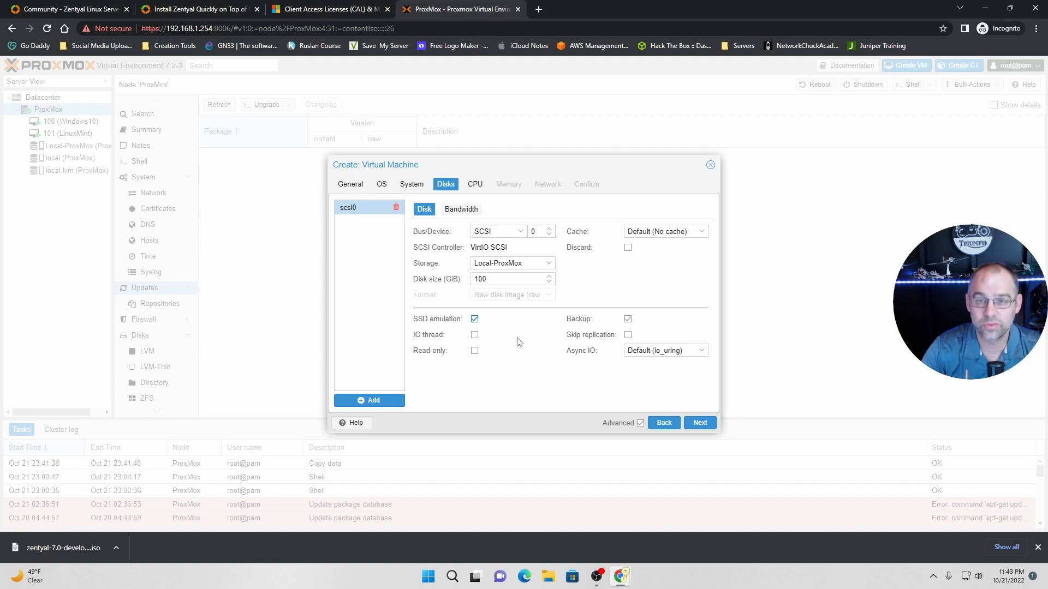
left_click(549, 263)
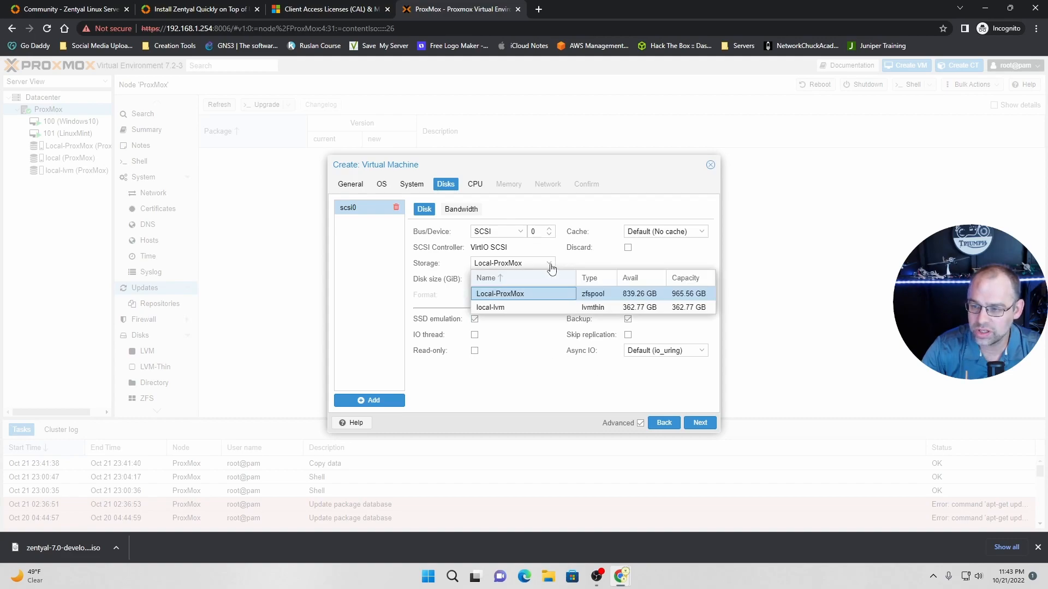
mouse_move(646, 304)
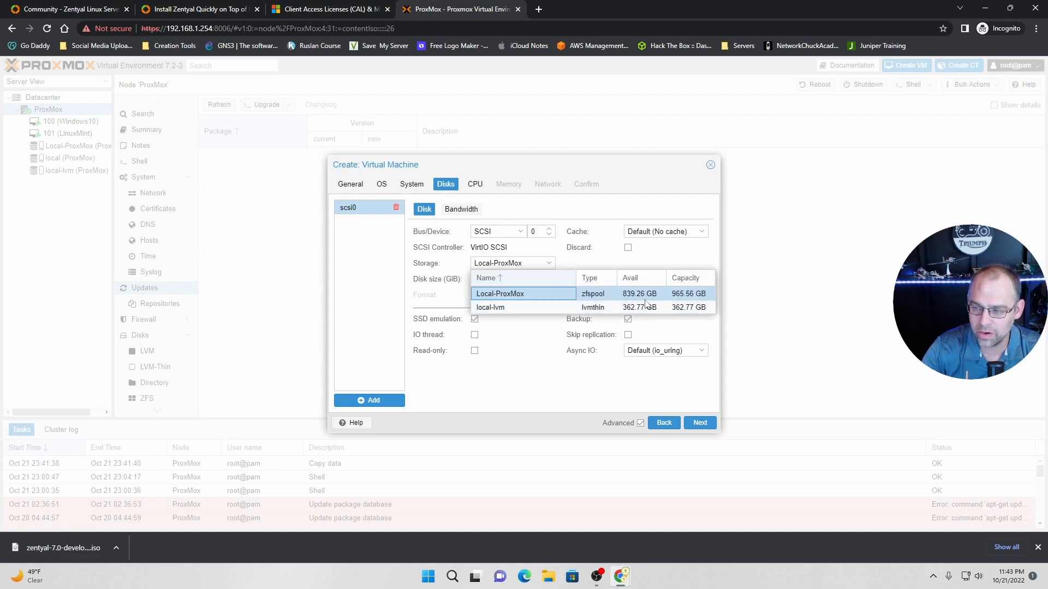
left_click(500, 293)
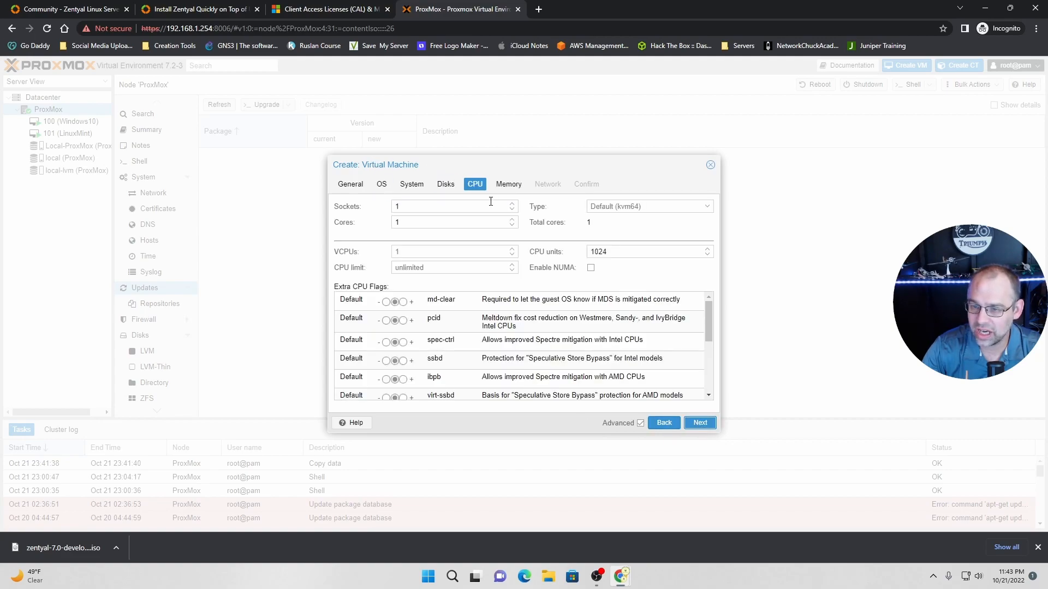
Set the VM to 4 CPU cores and 8192 MiB memory
left_click(511, 220)
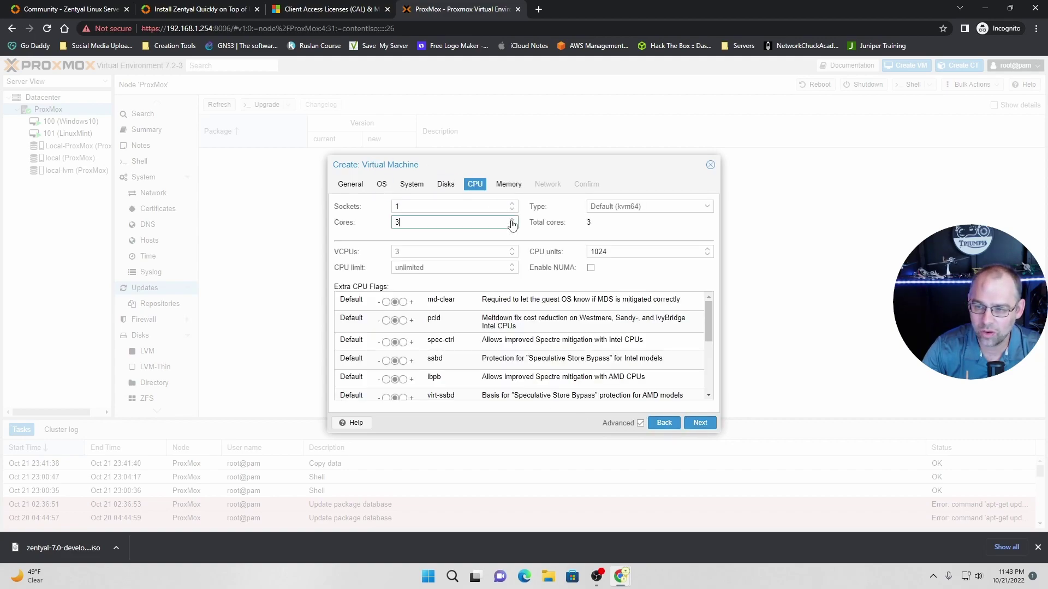
left_click(509, 184)
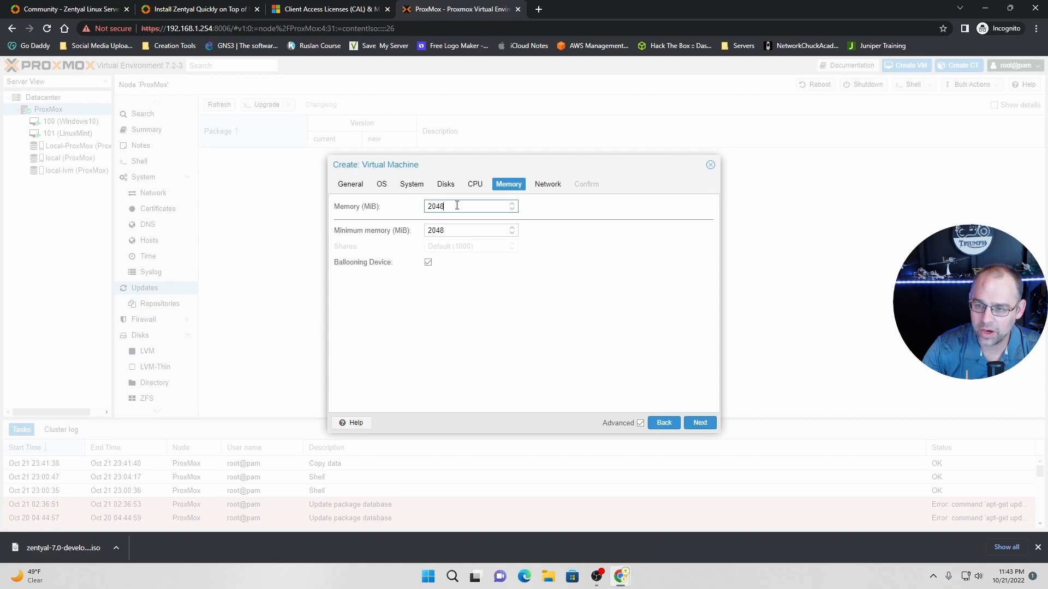
triple_click(470, 206)
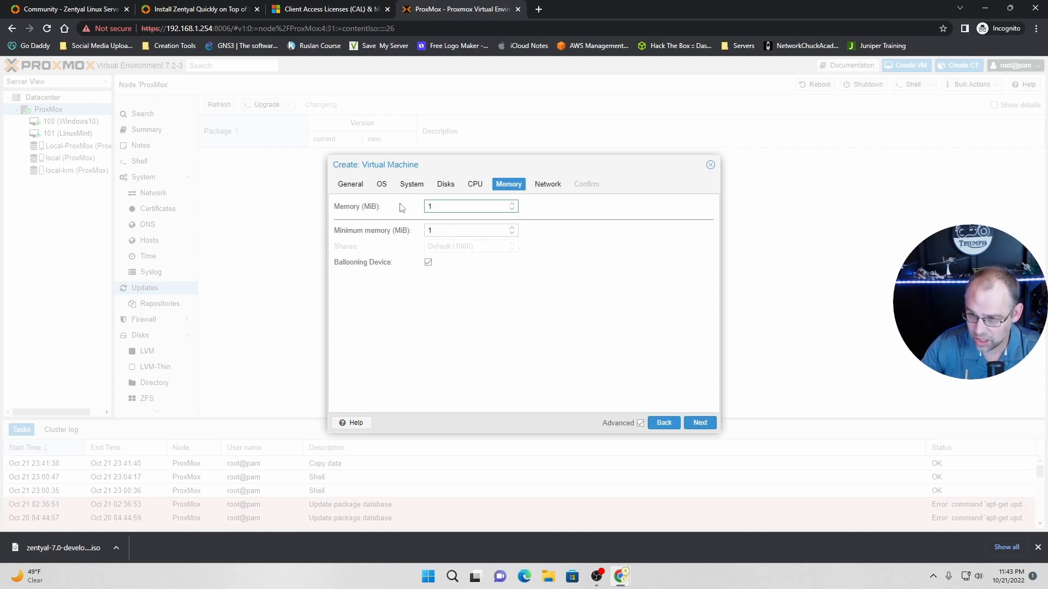
type("8192")
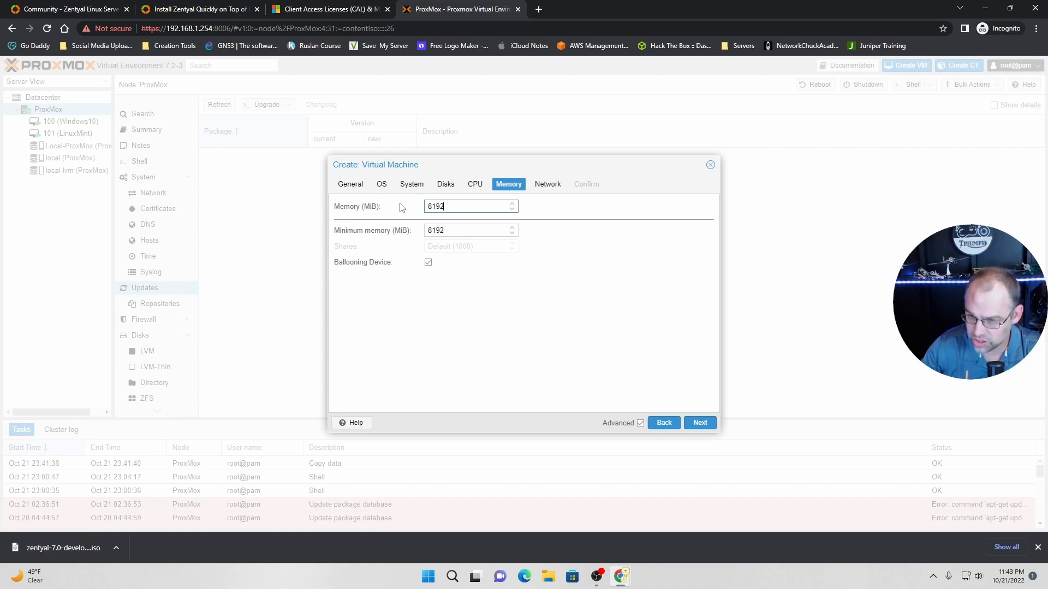
mouse_move(384, 225)
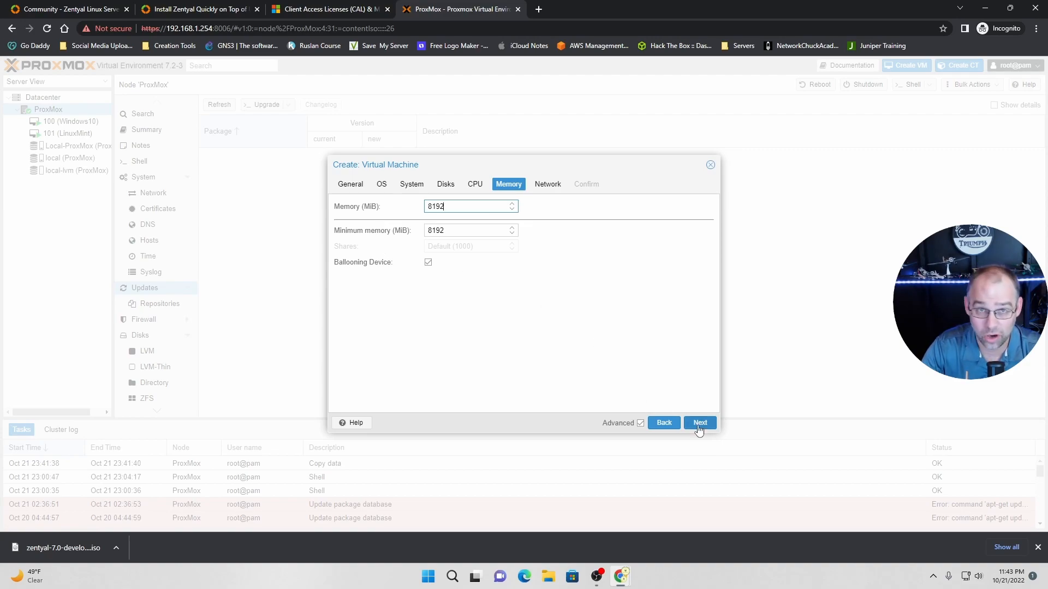
Finish the wizard with 'Start after created' enabled
left_click(699, 423)
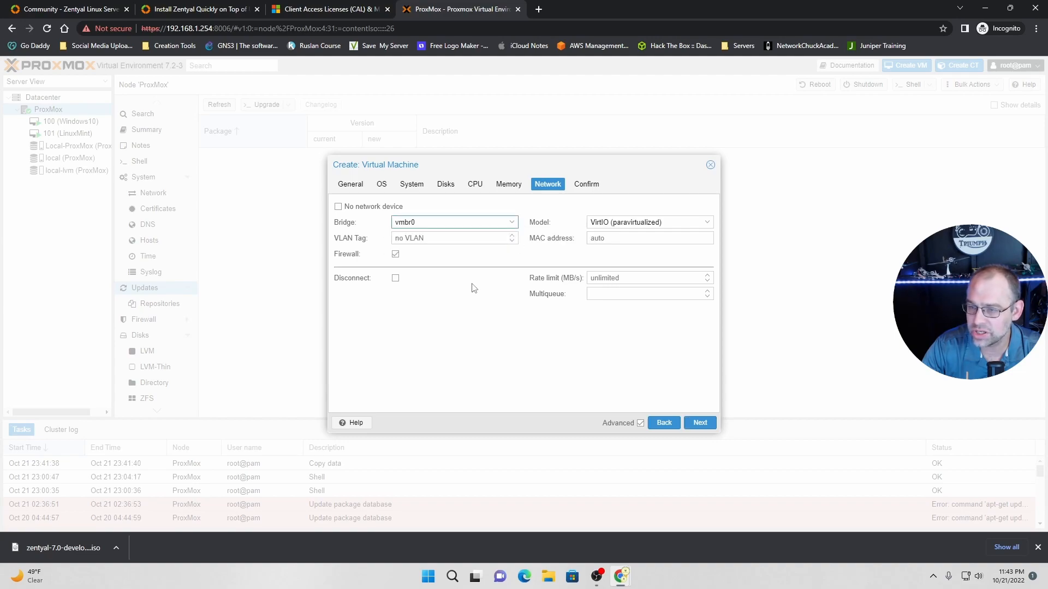
mouse_move(700, 420)
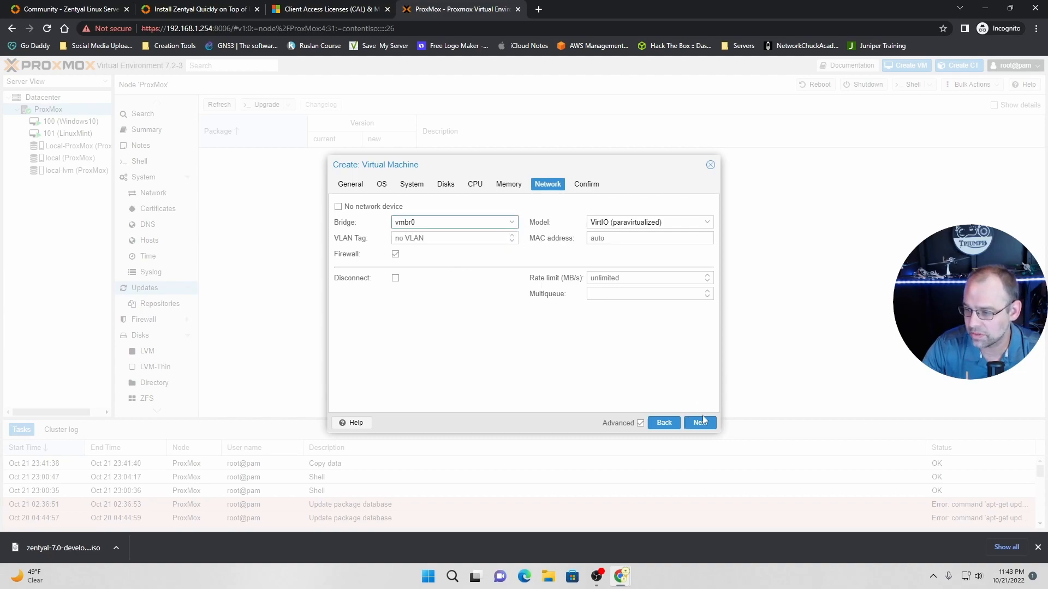
left_click(699, 423)
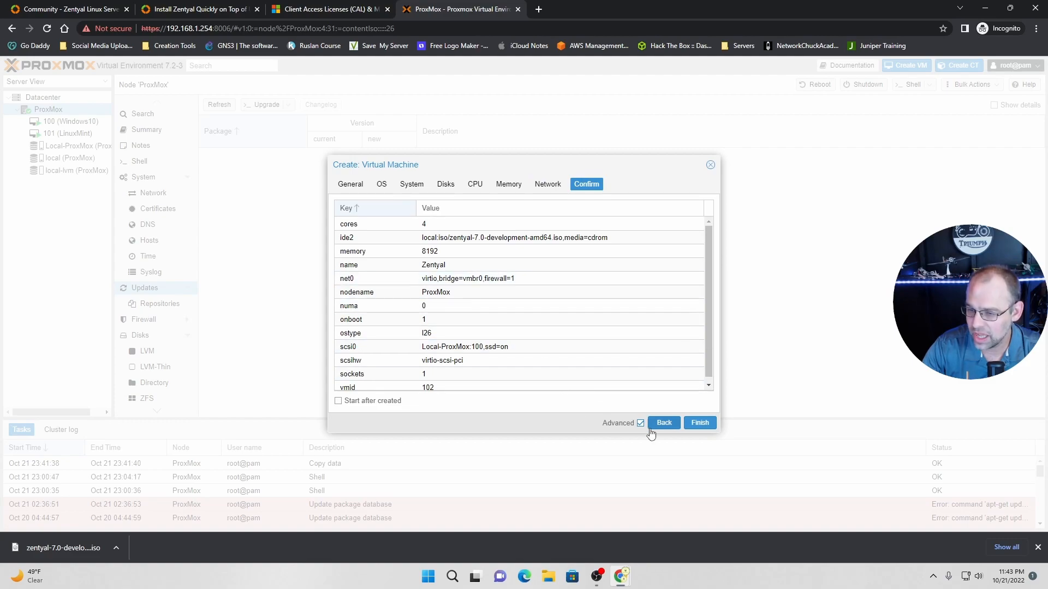
left_click(338, 401)
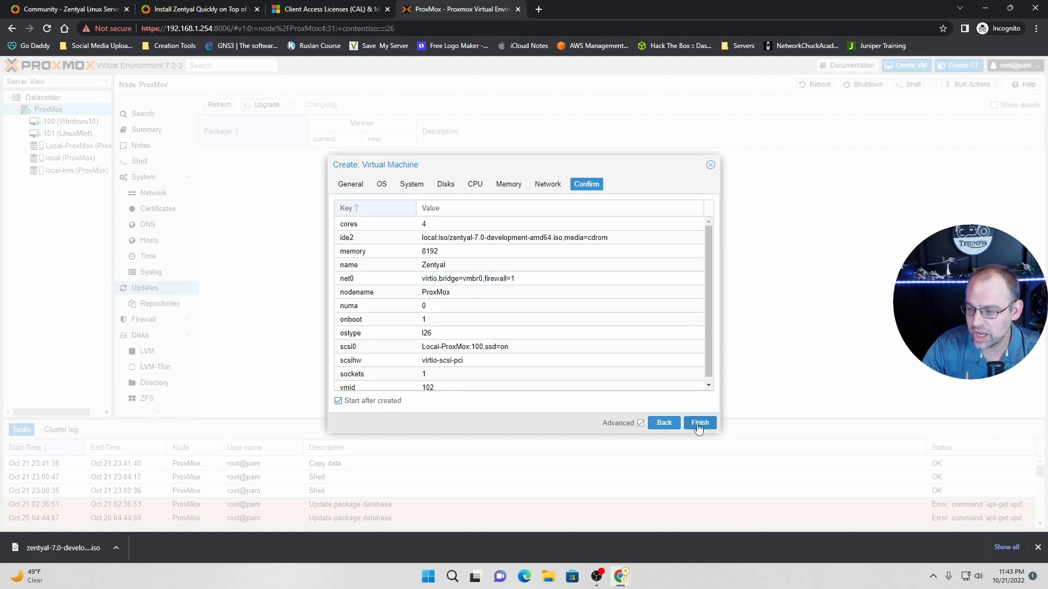
left_click(699, 423)
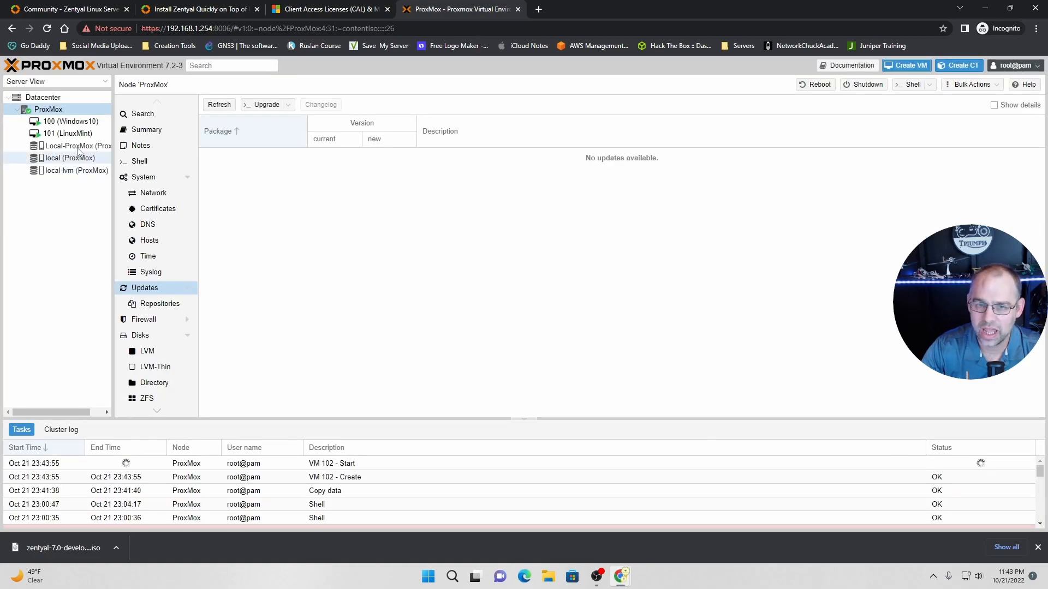
In VM 102's console, choose English boot language and English (US) keyboard
left_click(65, 145)
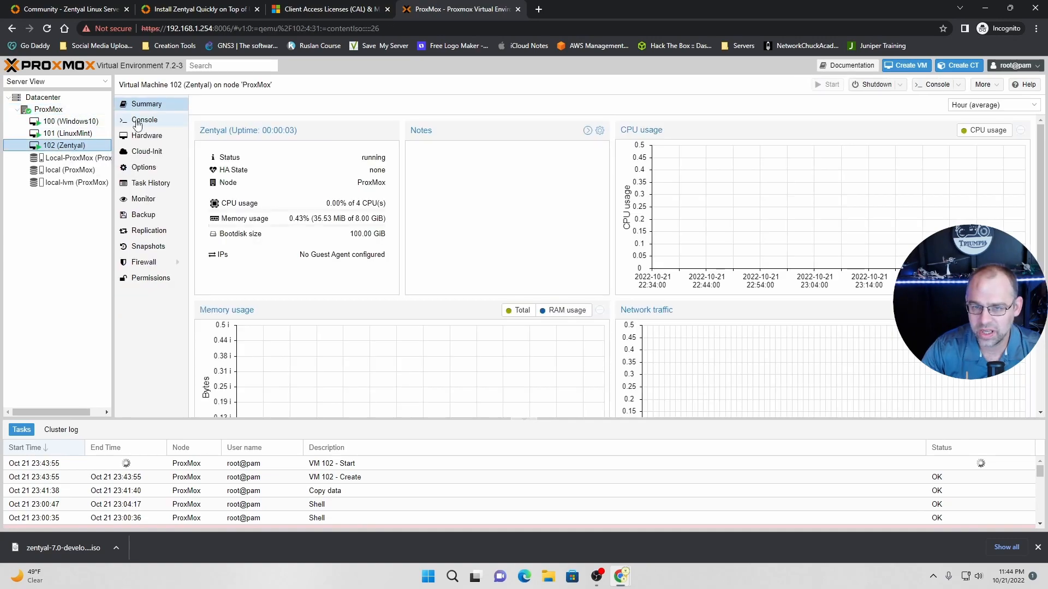
left_click(144, 120)
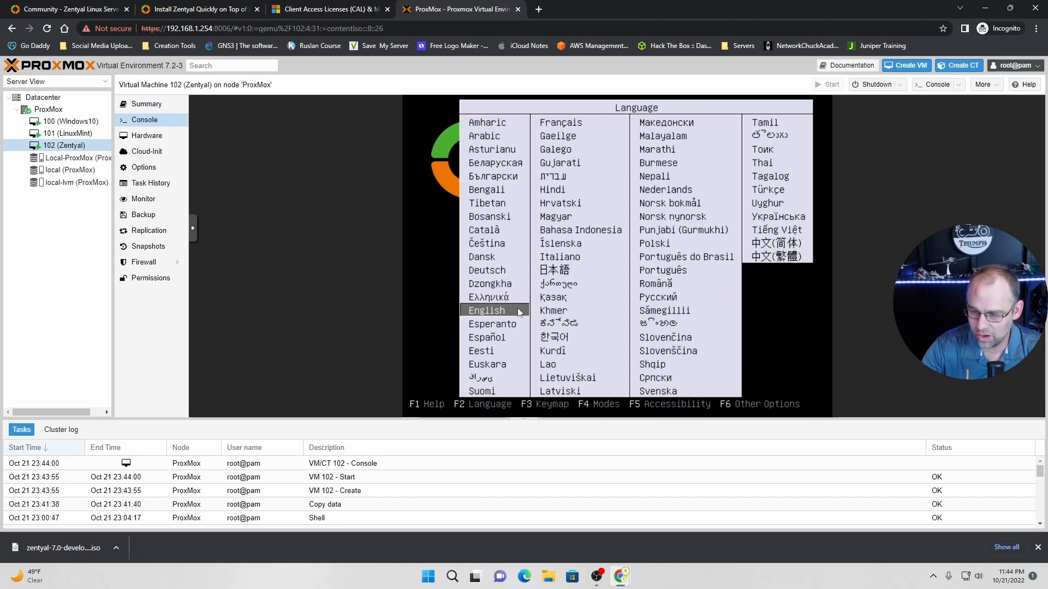
left_click(486, 310)
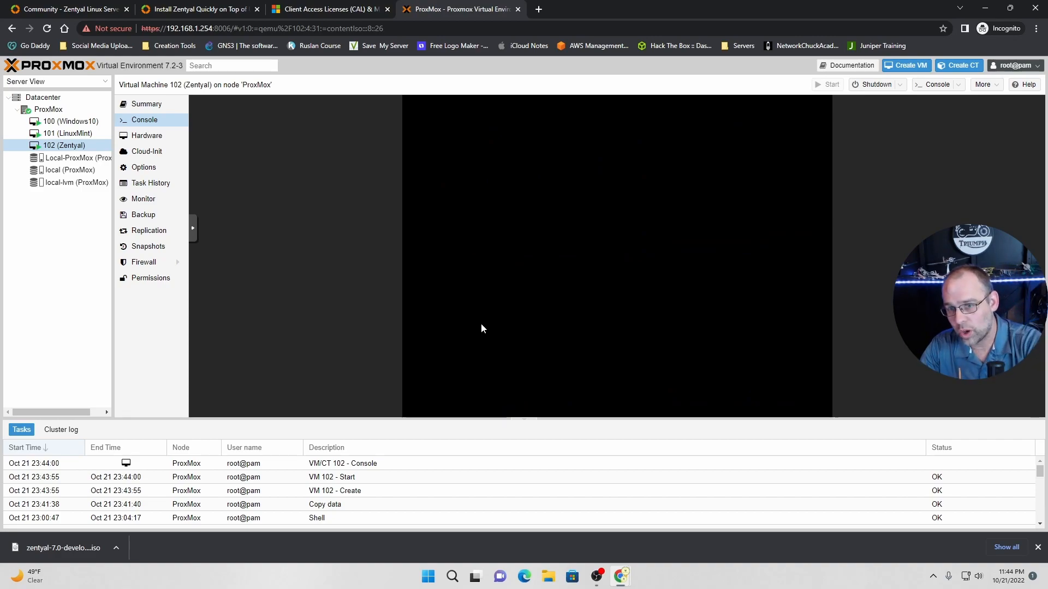
mouse_move(77, 284)
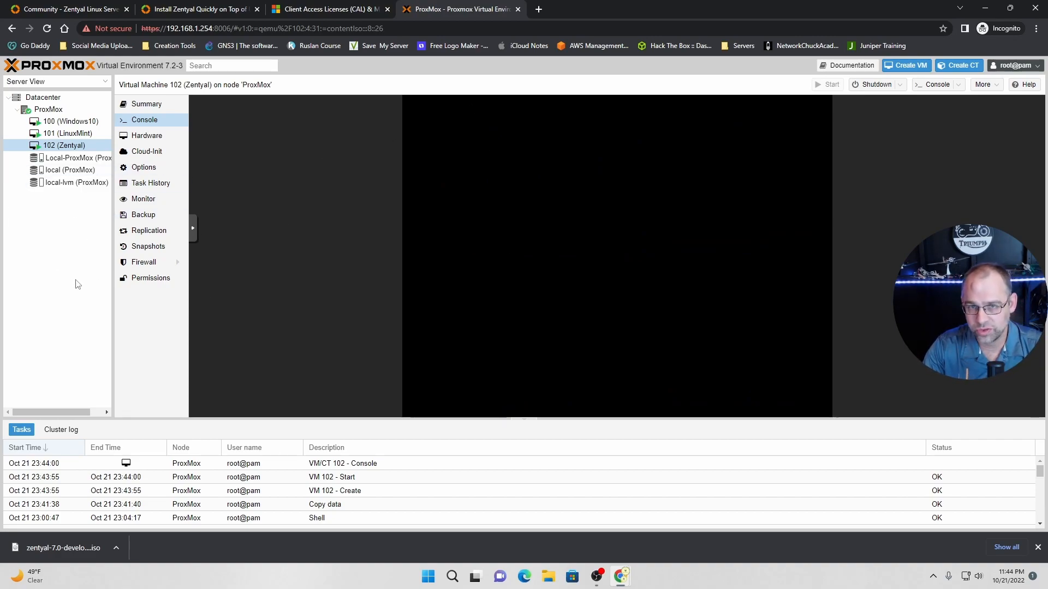
mouse_move(248, 170)
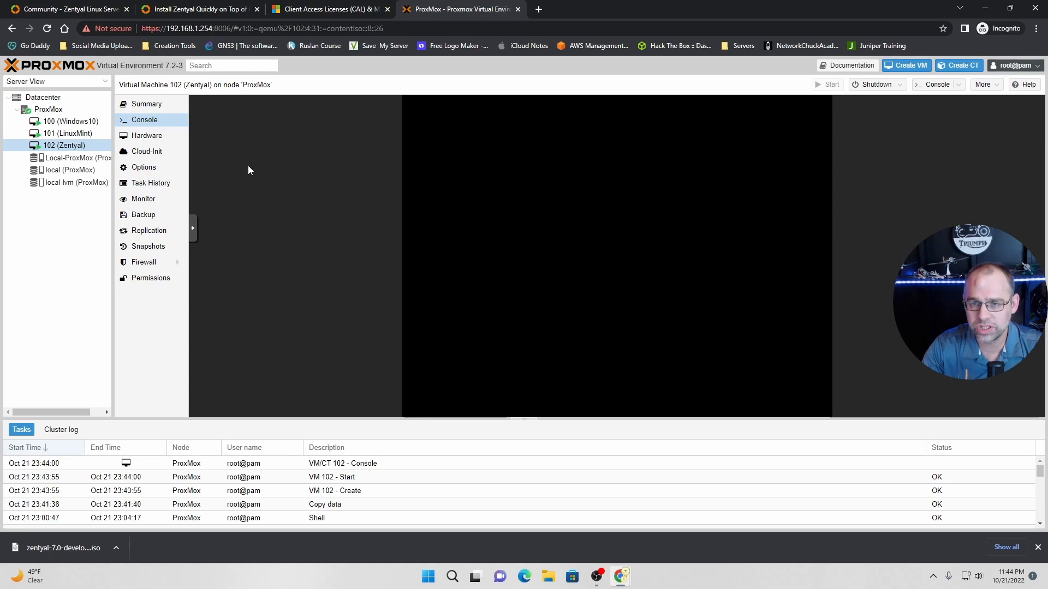
mouse_move(260, 132)
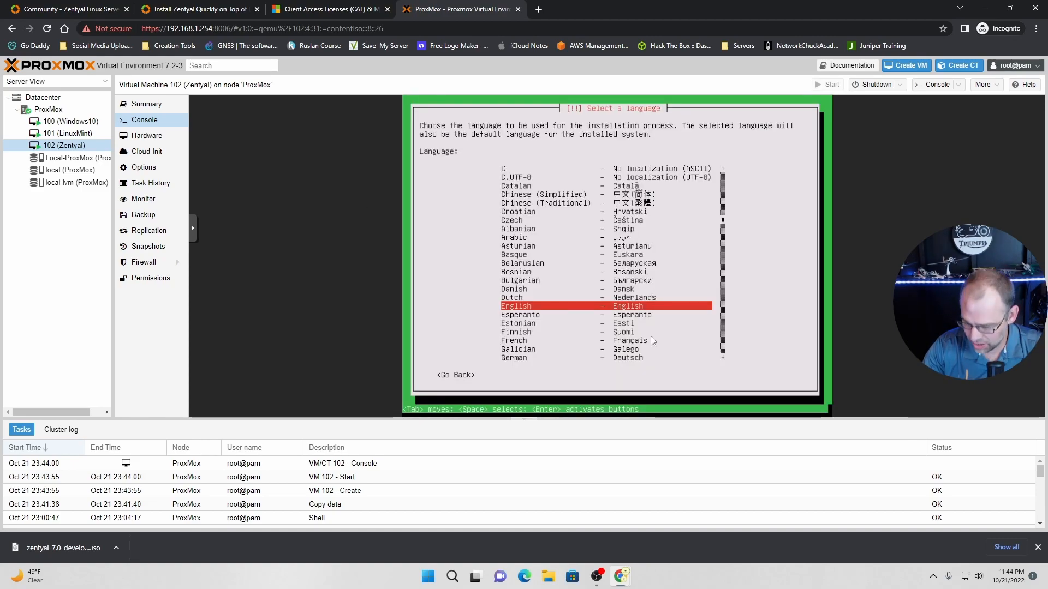
mouse_move(591, 309)
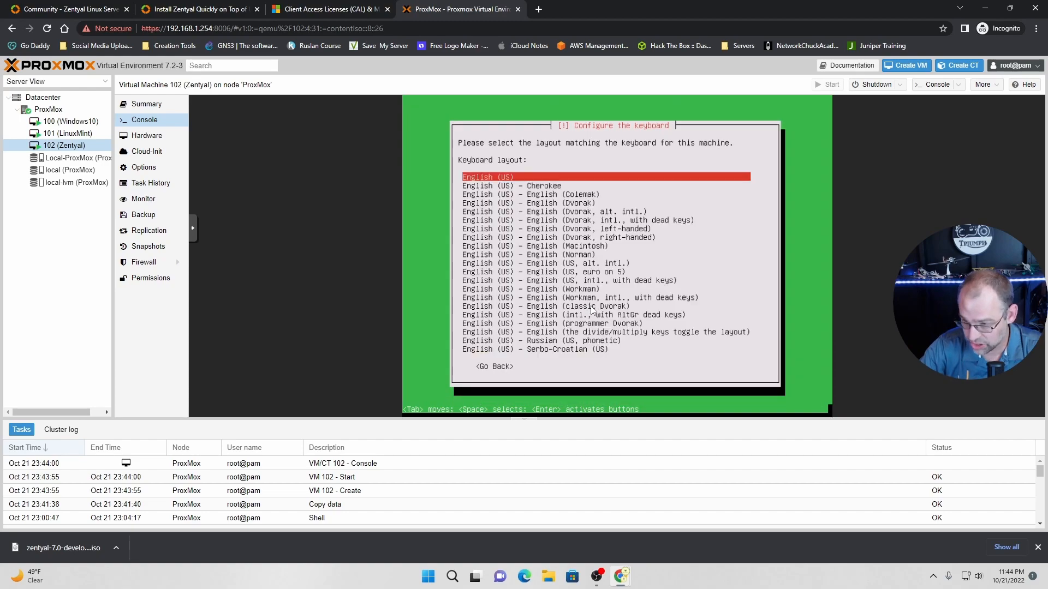
key("Return")
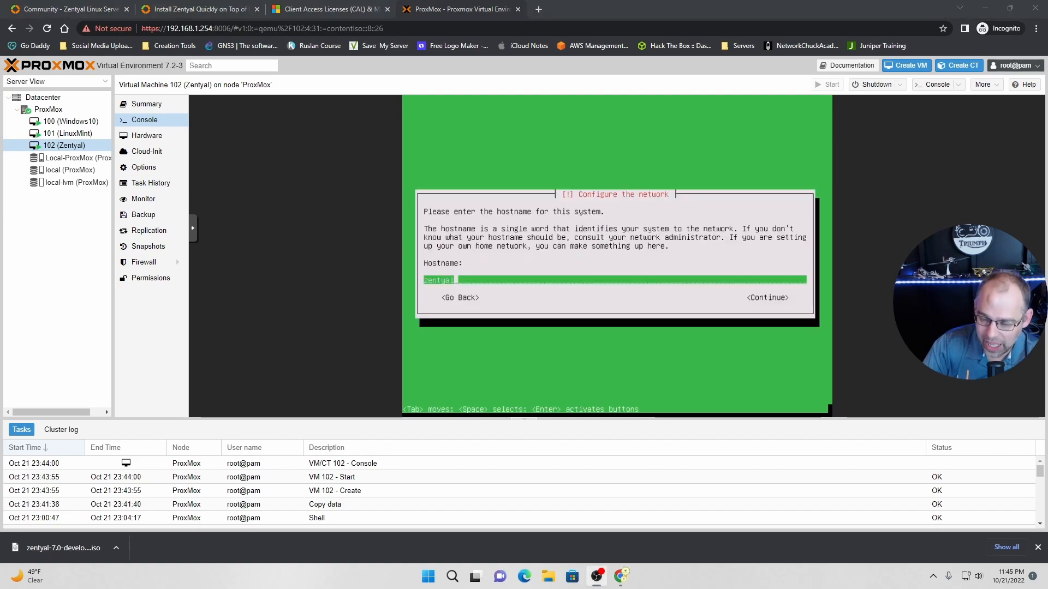
mouse_move(477, 261)
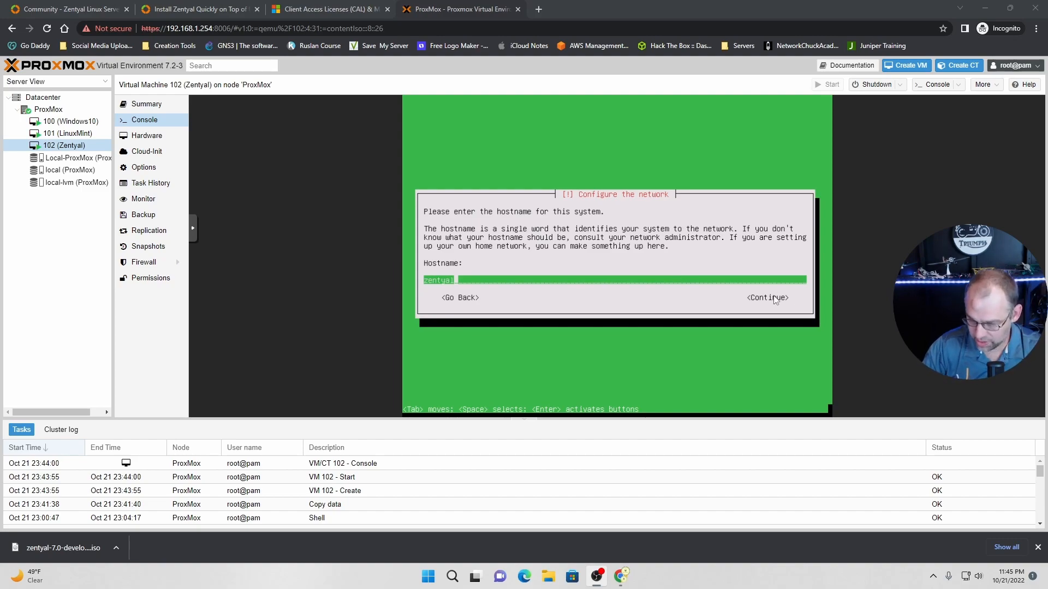
left_click(766, 298)
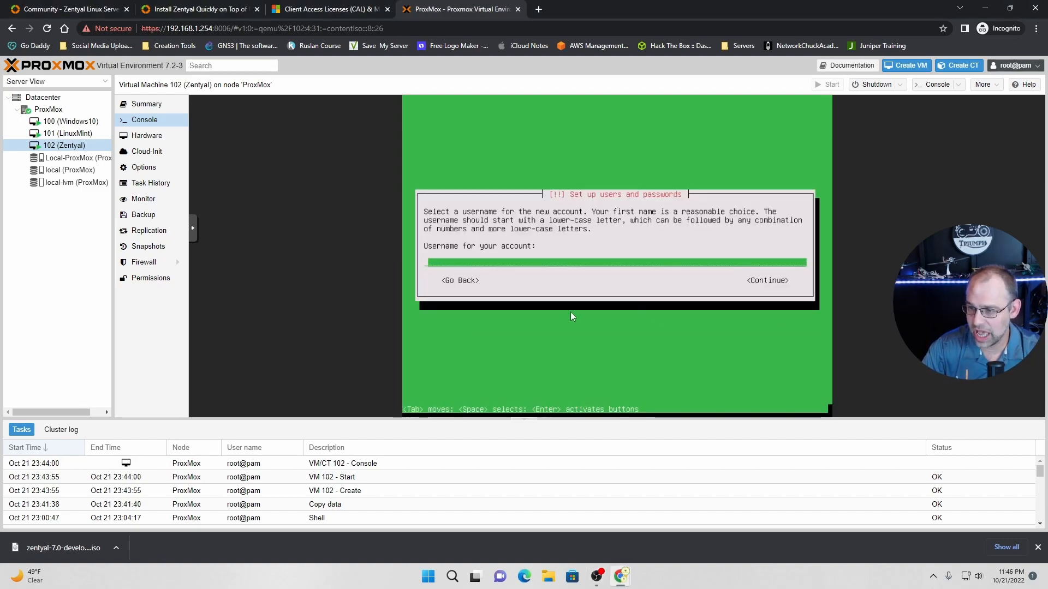
type("chris")
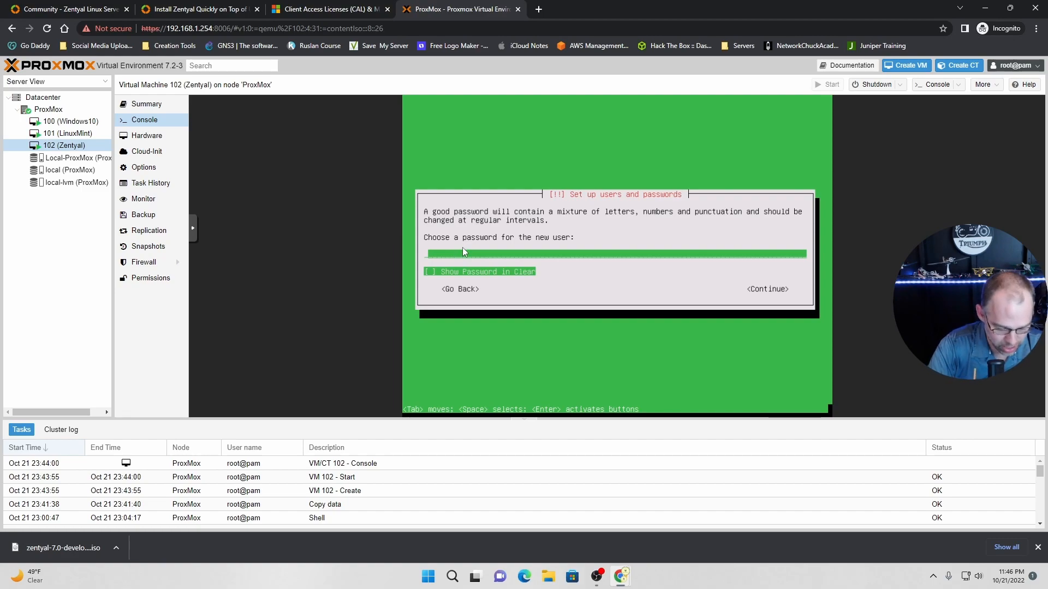
type("password")
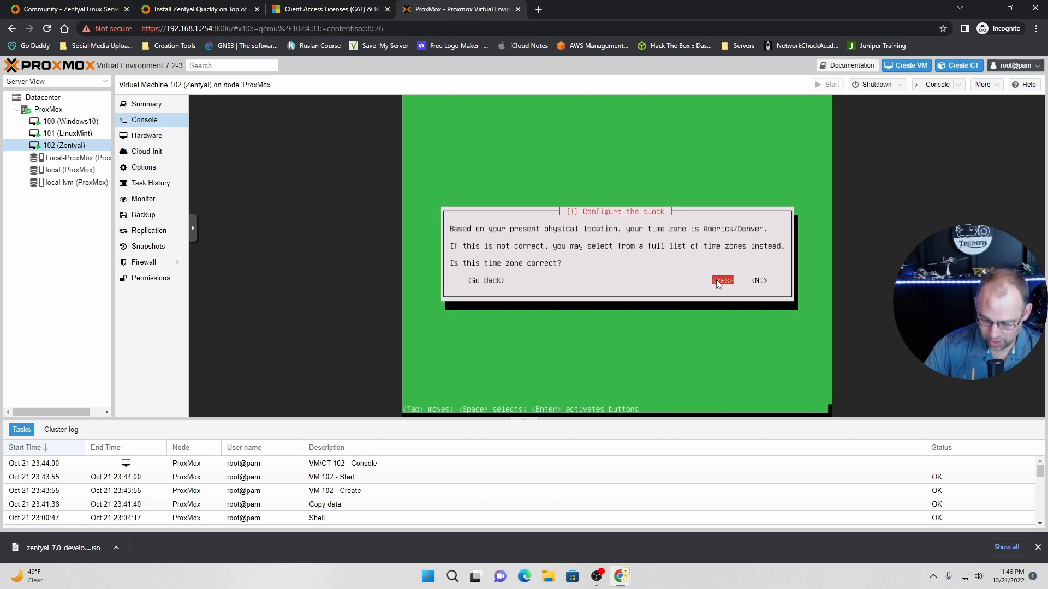
Accept America/Denver as the time zone and let installation finish
left_click(722, 280)
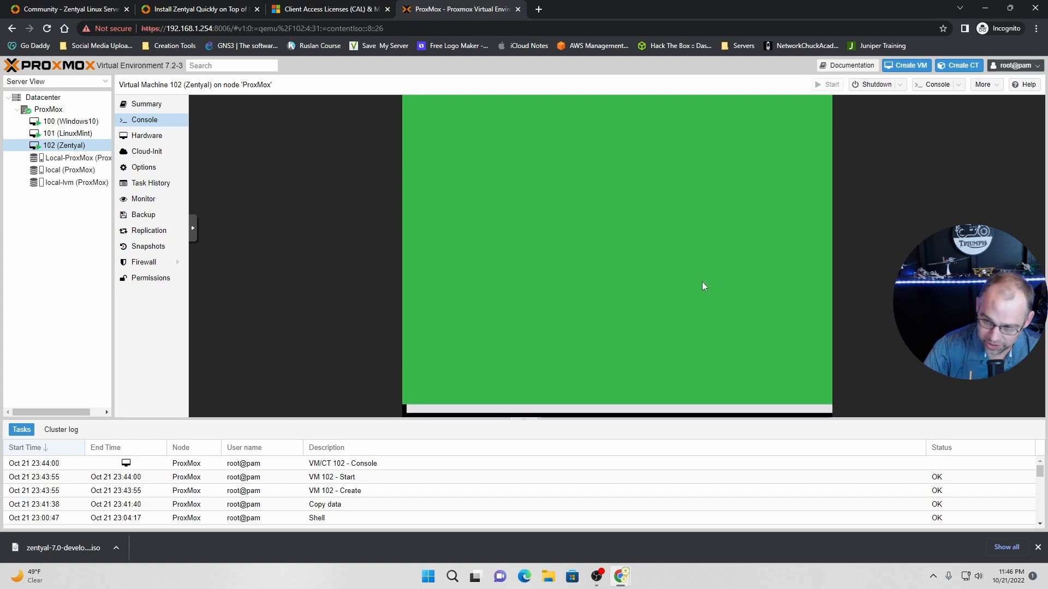
mouse_move(110, 363)
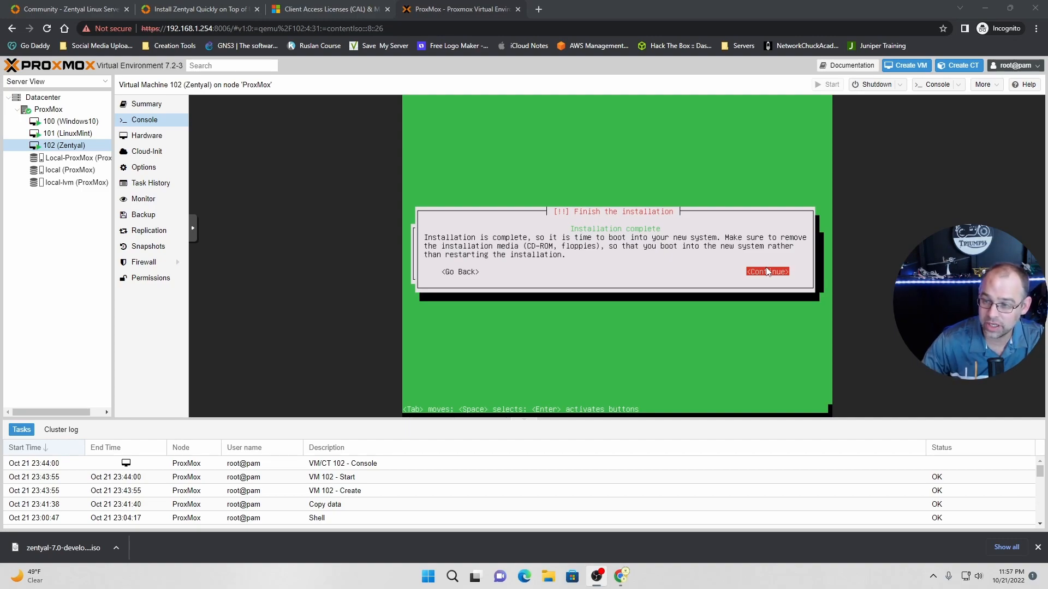
Continue past 'Finish the installation' to reboot into Zentyal 7.0
left_click(766, 271)
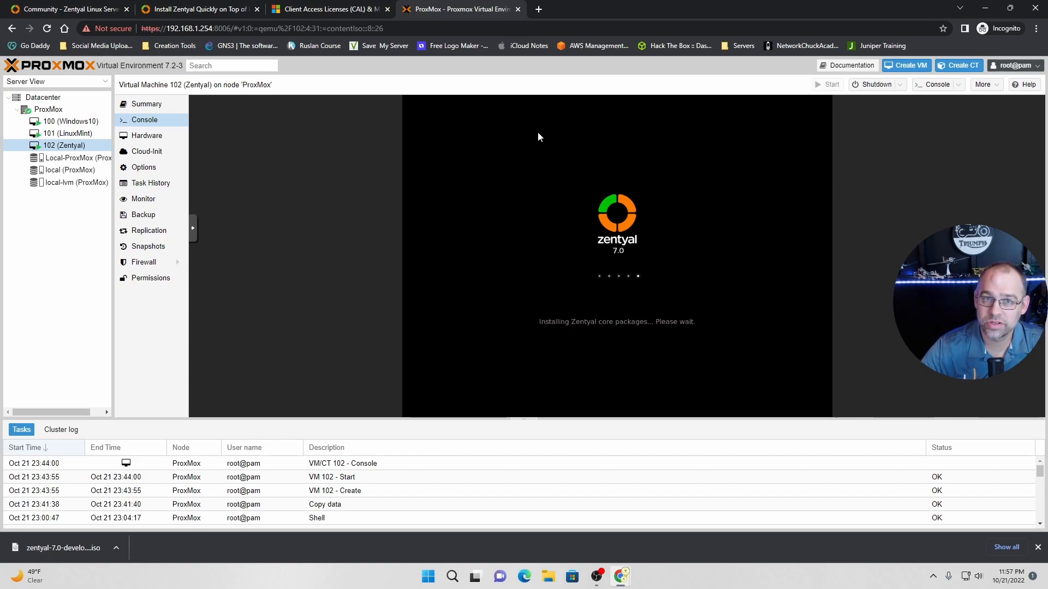
mouse_move(565, 123)
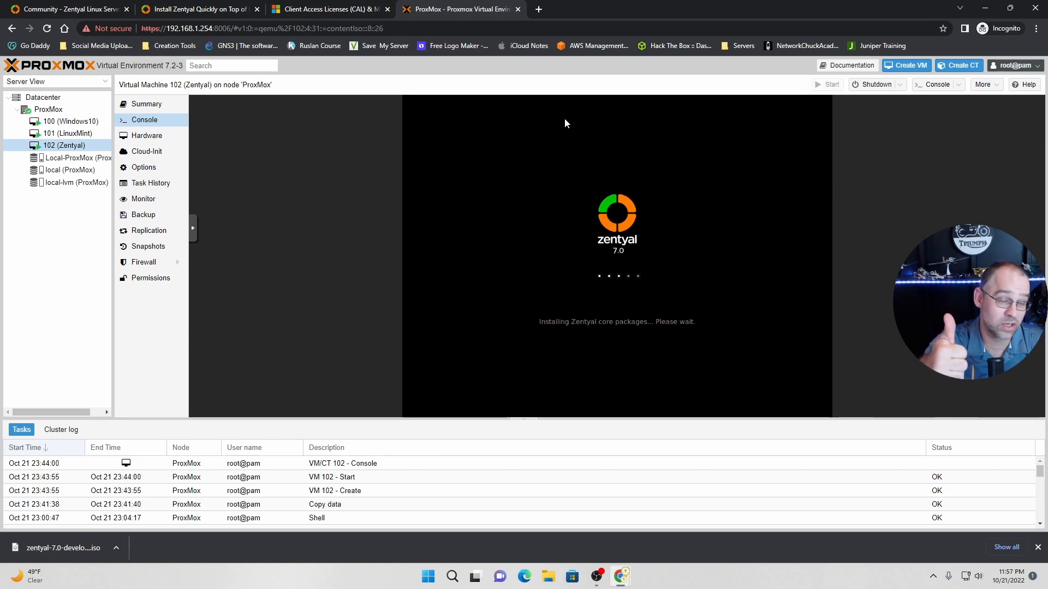